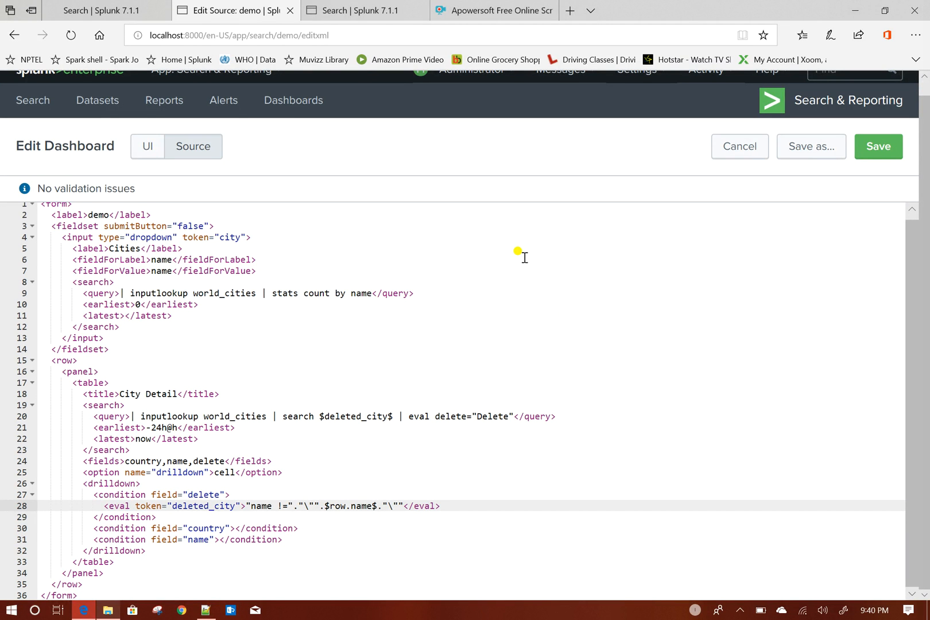
{"action": "mouse_move", "coordinate": [286, 476]}
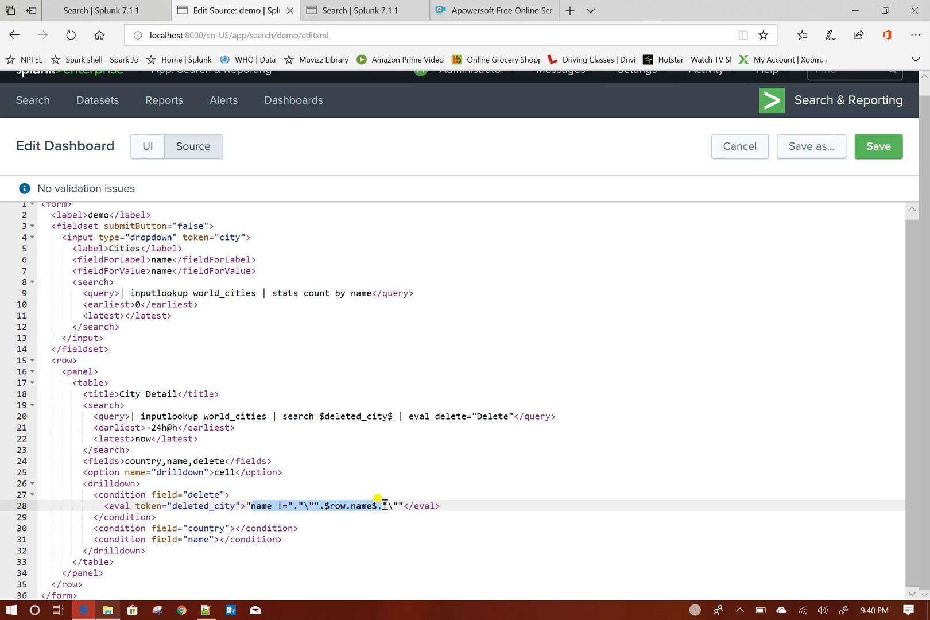
{"action": "mouse_move", "coordinate": [288, 411]}
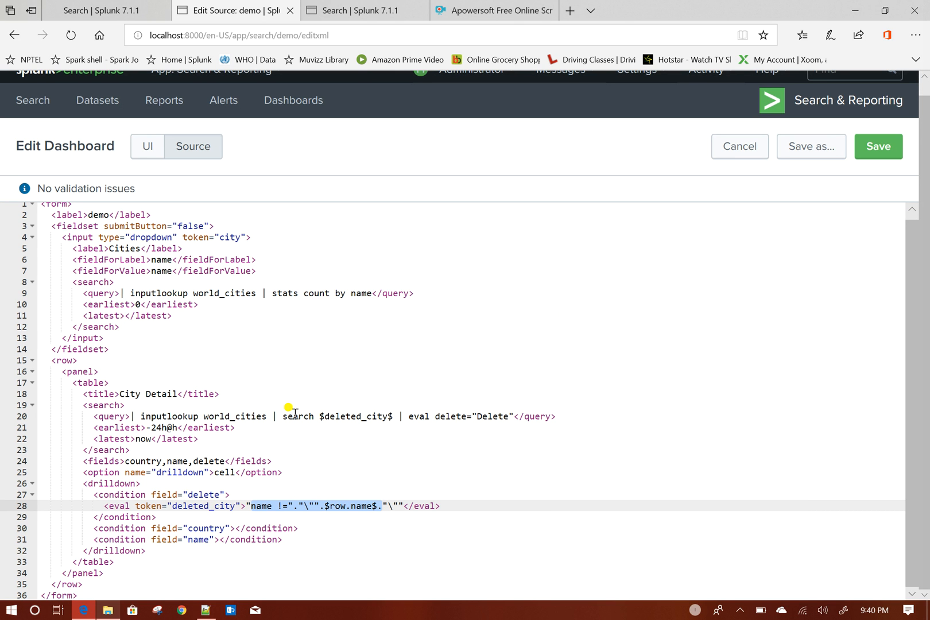
{"action": "mouse_move", "coordinate": [177, 412]}
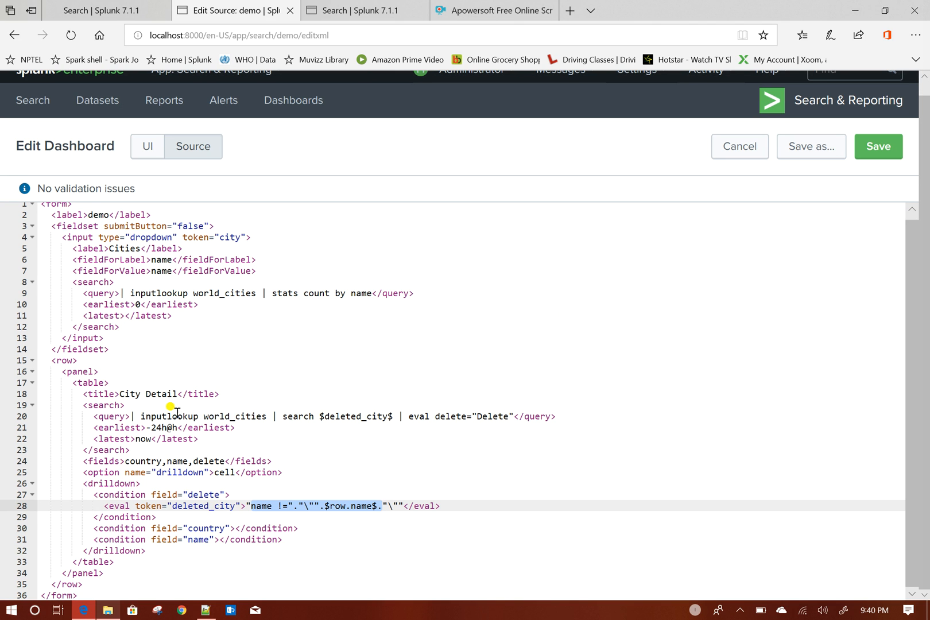
{"action": "mouse_move", "coordinate": [384, 499]}
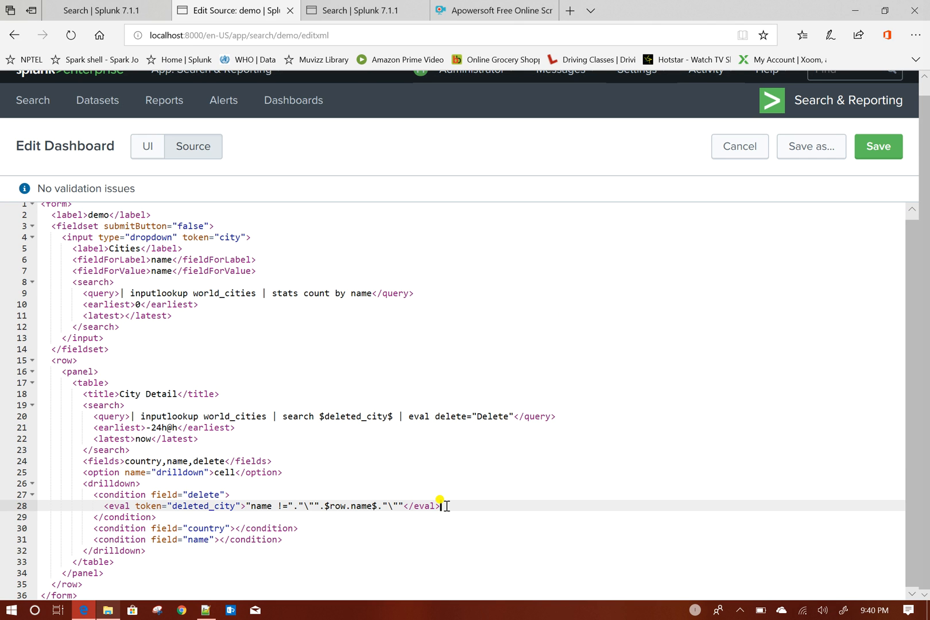
Inside the Delete condition, add <set token="auto_refresh"> containing 'rename comment as run'.
{"action": "key", "text": "Enter"}
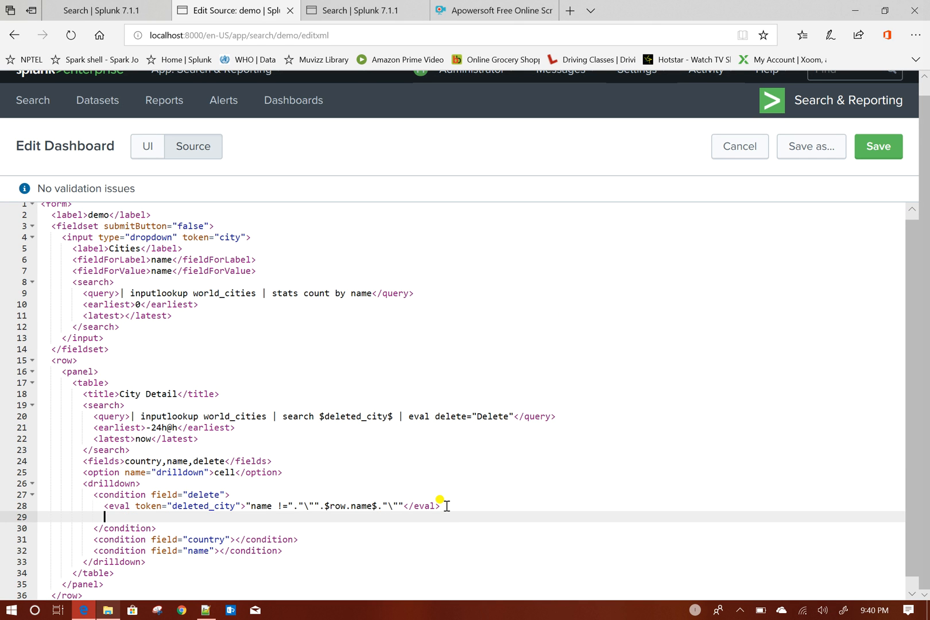
{"action": "type", "text": "<set"}
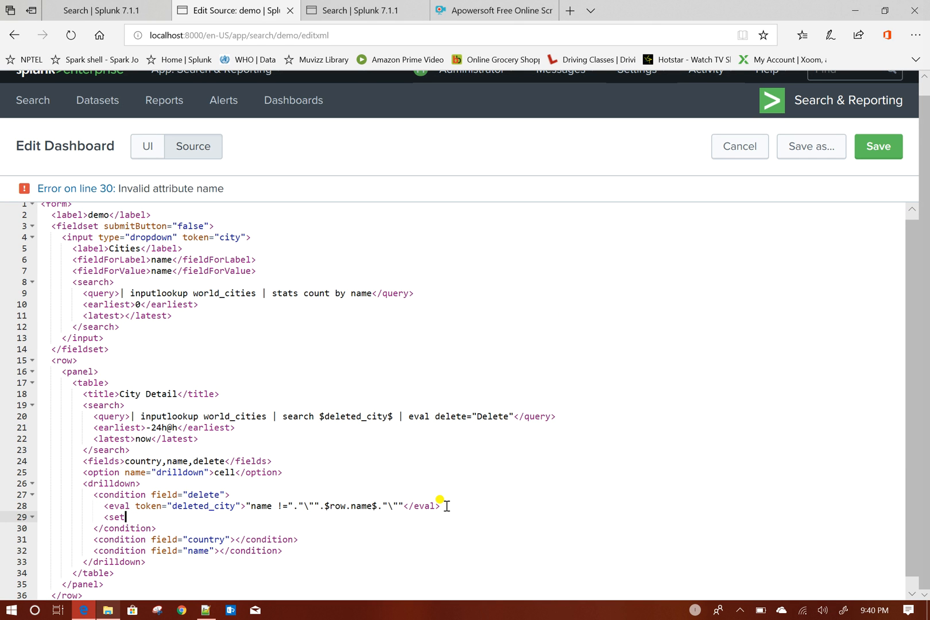
{"action": "type", "text": "toke"}
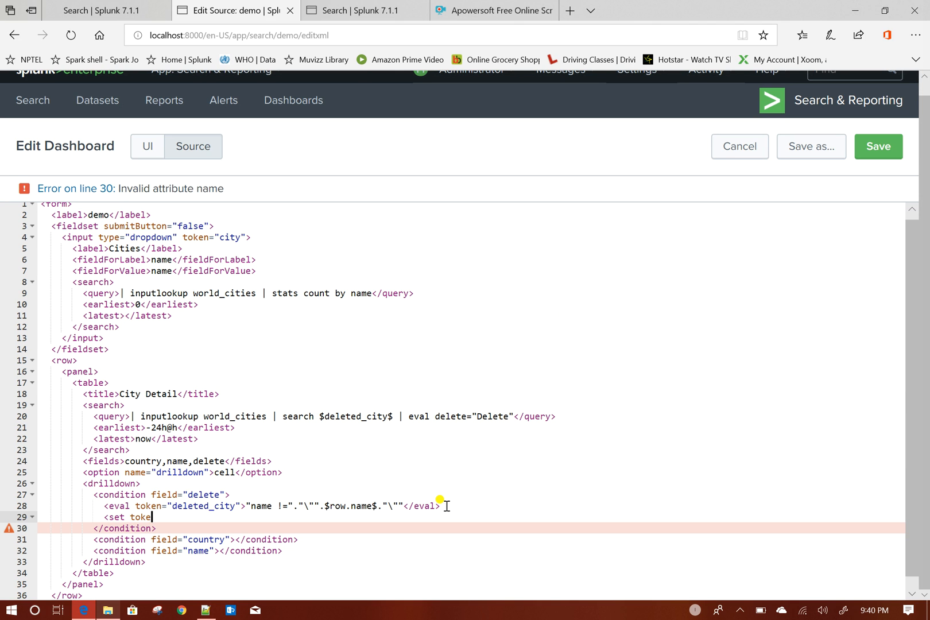
{"action": "type", "text": "n="}
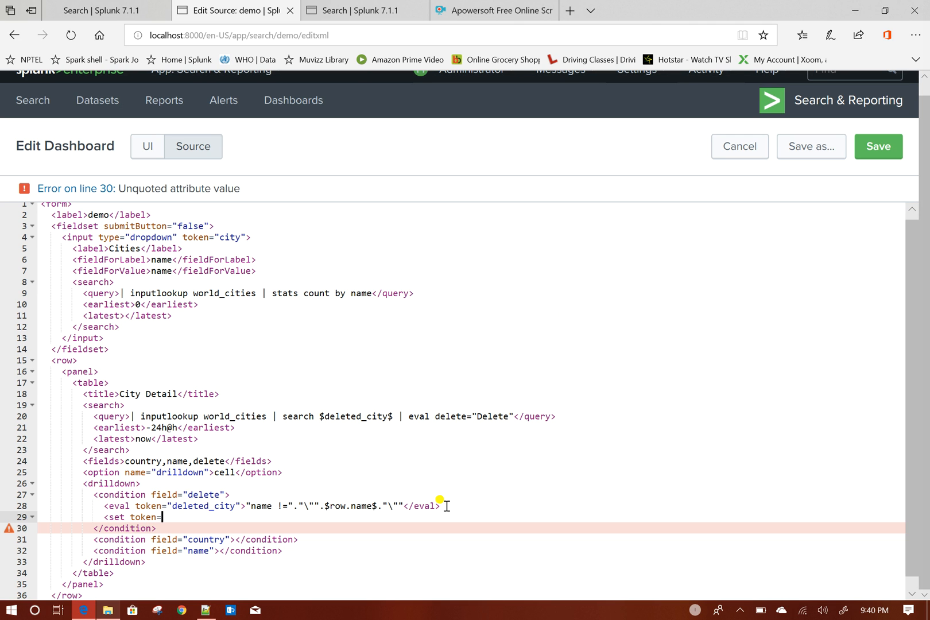
{"action": "type", "text": "\""}
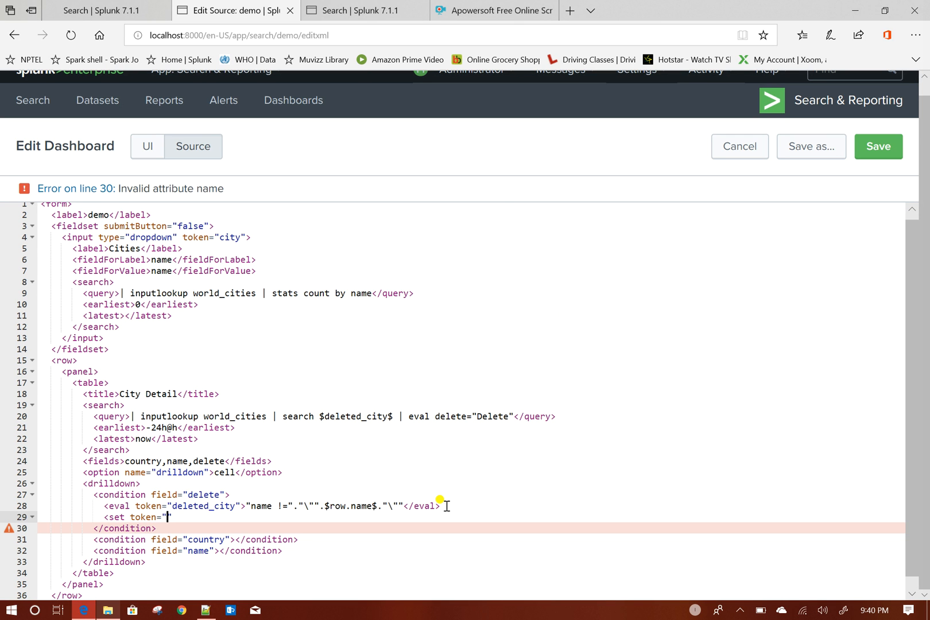
{"action": "type", "text": "auto"}
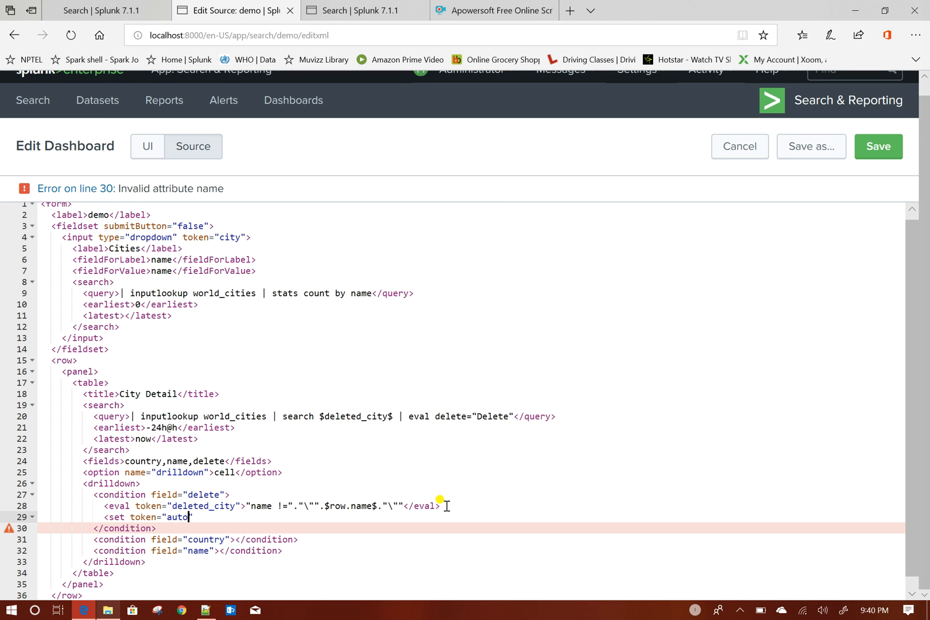
{"action": "type", "text": "_refresh"}
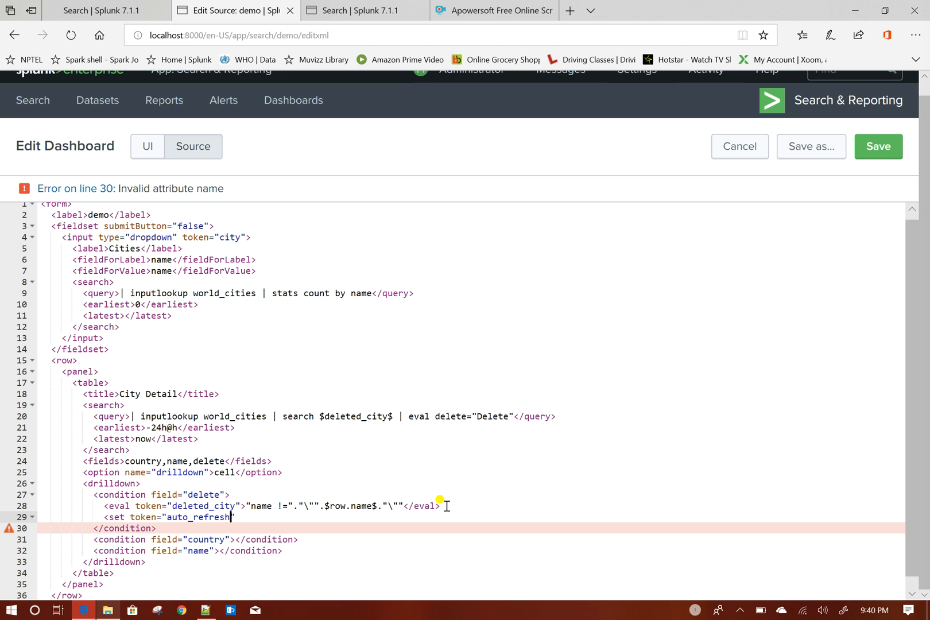
{"action": "type", "text": "></set>"}
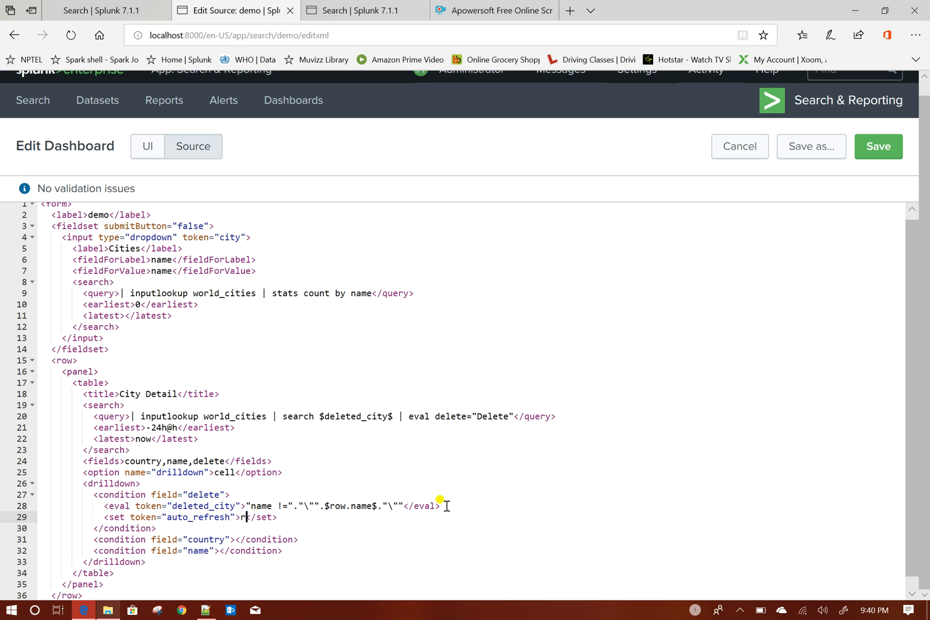
{"action": "type", "text": "ename com"}
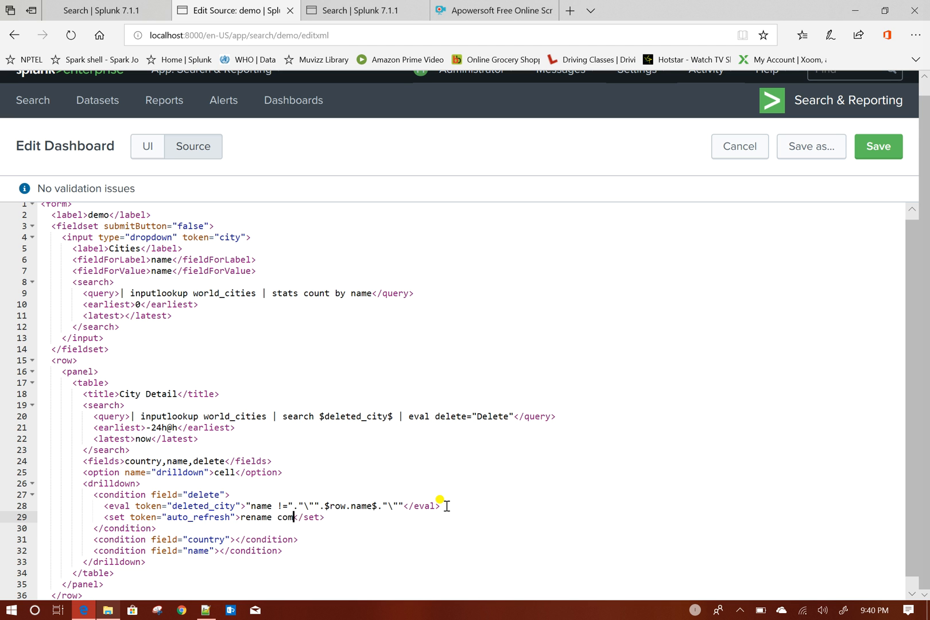
{"action": "type", "text": "ment as"}
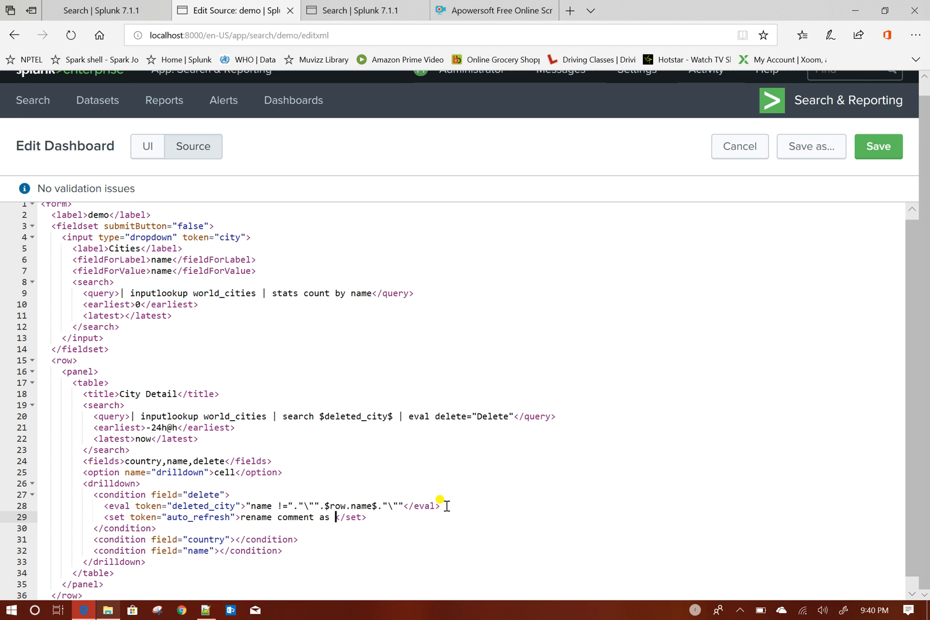
{"action": "type", "text": "run1"}
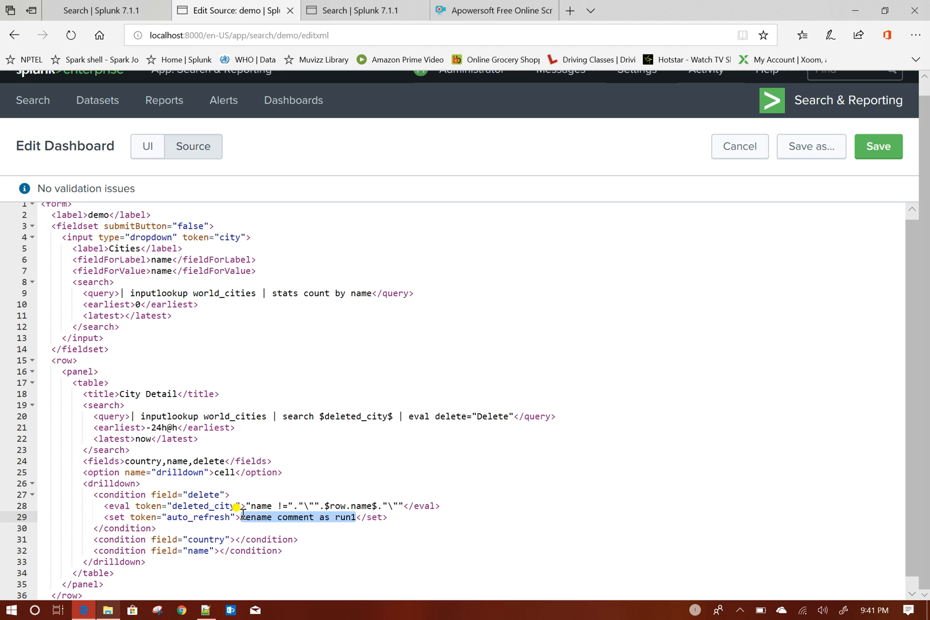
{"action": "mouse_move", "coordinate": [392, 416]}
{"action": "type", "text": "$$ | "}
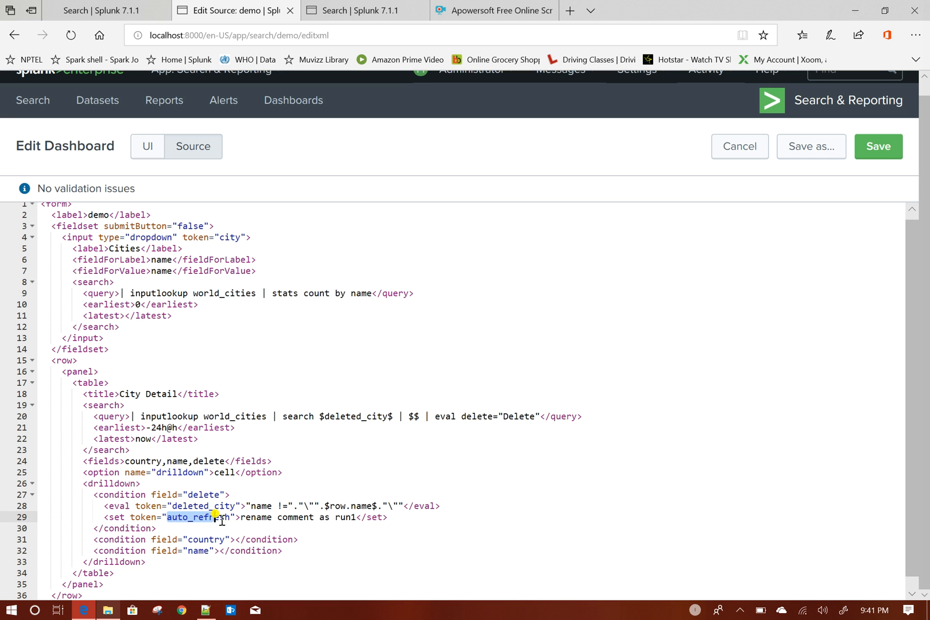
{"action": "mouse_move", "coordinate": [418, 416]}
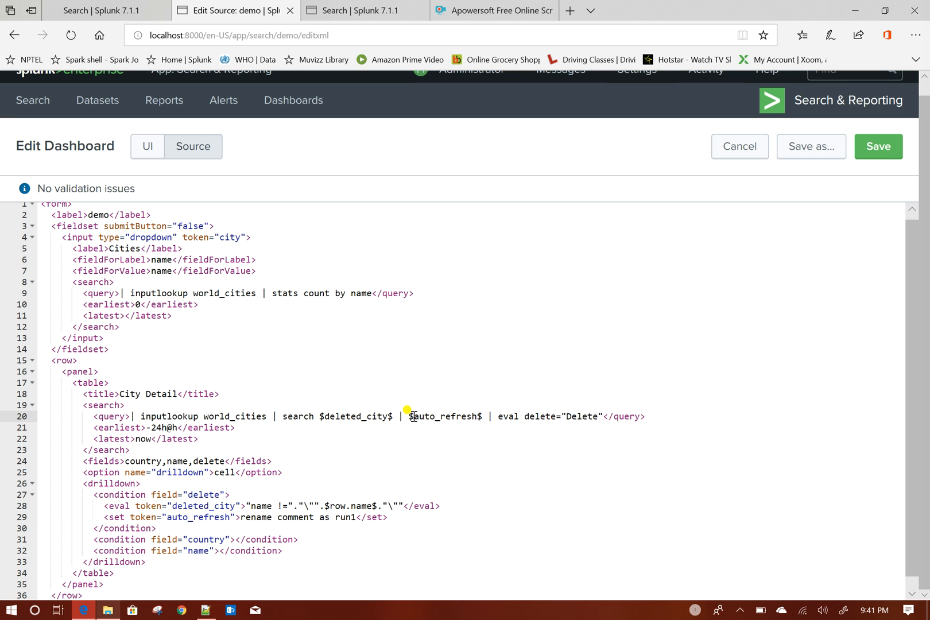
{"action": "mouse_move", "coordinate": [212, 426]}
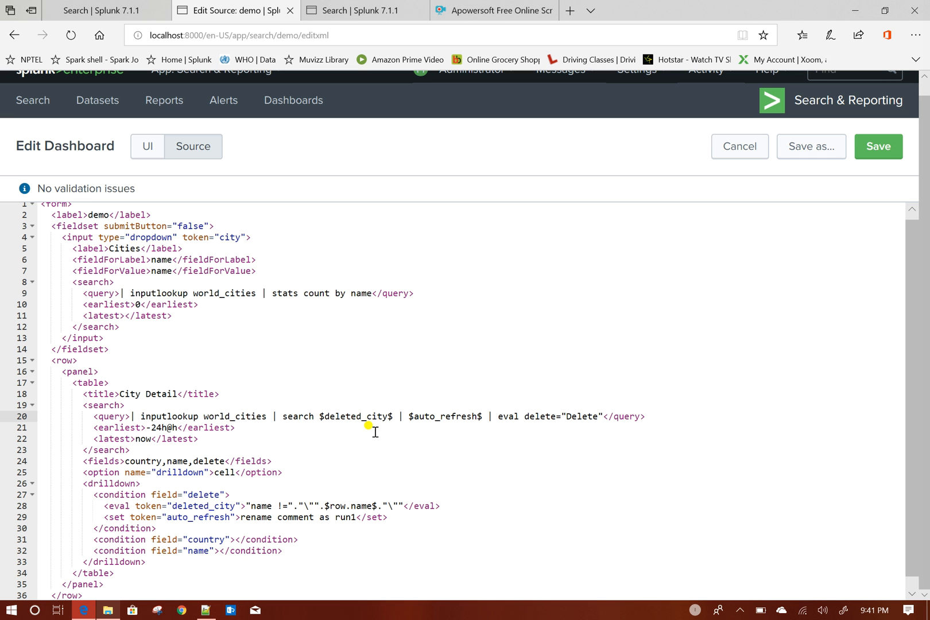
{"action": "mouse_move", "coordinate": [290, 525]}
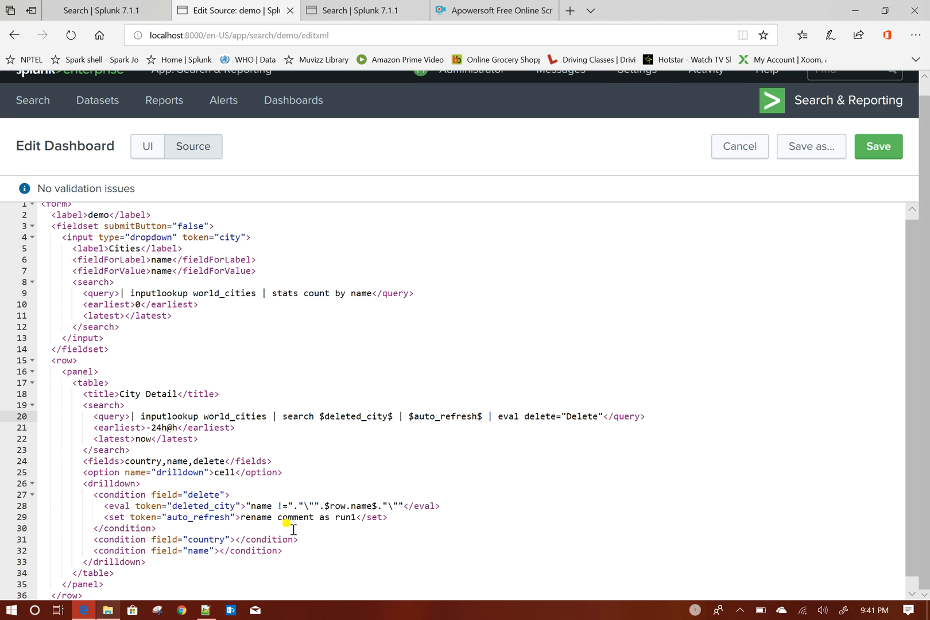
{"action": "mouse_move", "coordinate": [650, 423]}
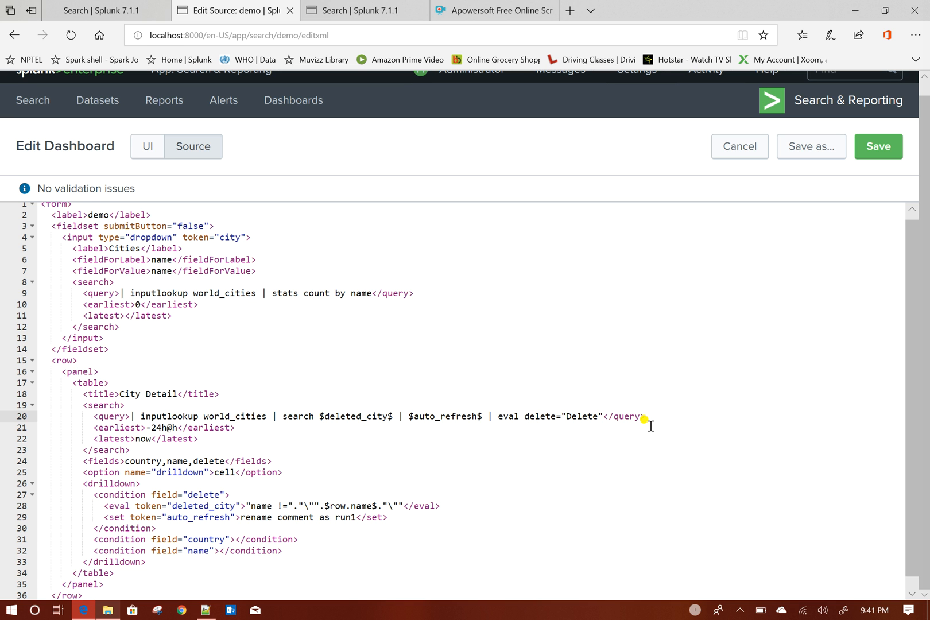
{"action": "mouse_move", "coordinate": [592, 416]}
{"action": "type", "text": " | "}
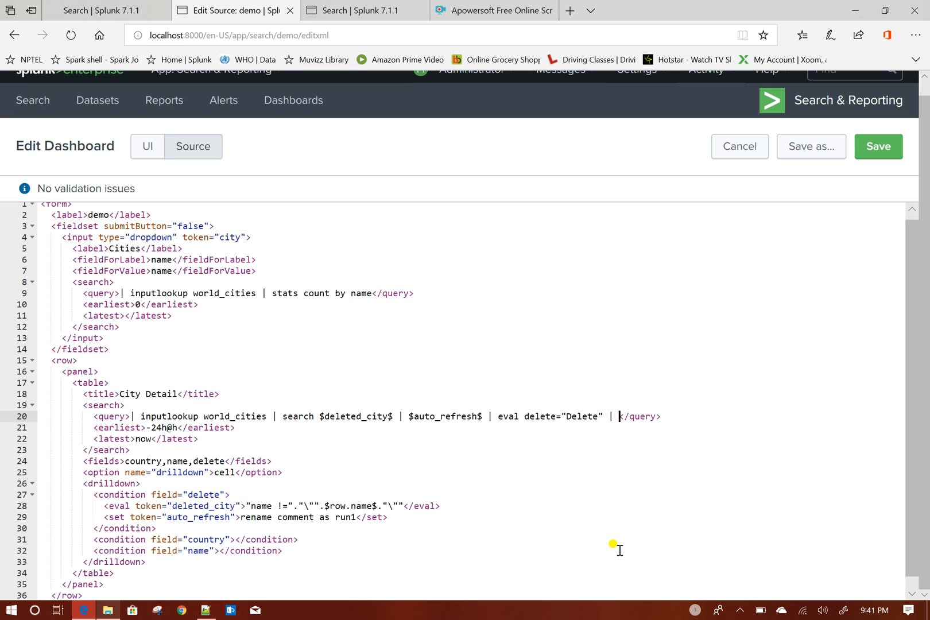
Add 'fields - delete' just before outputlookup world_cities in the panel query.
{"action": "type", "text": "outputlookup world_cities"}
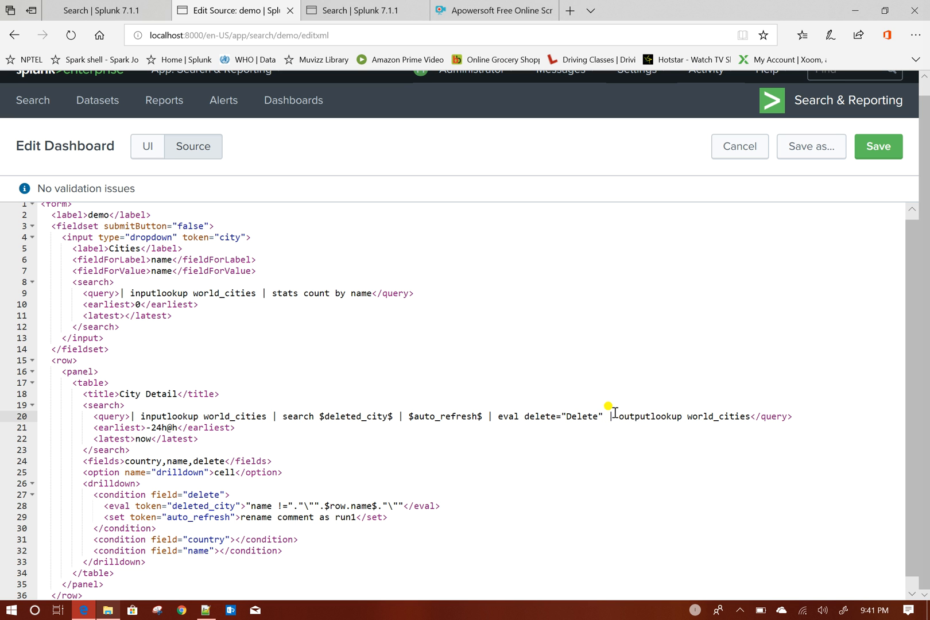
{"action": "mouse_move", "coordinate": [712, 415]}
{"action": "type", "text": "| "}
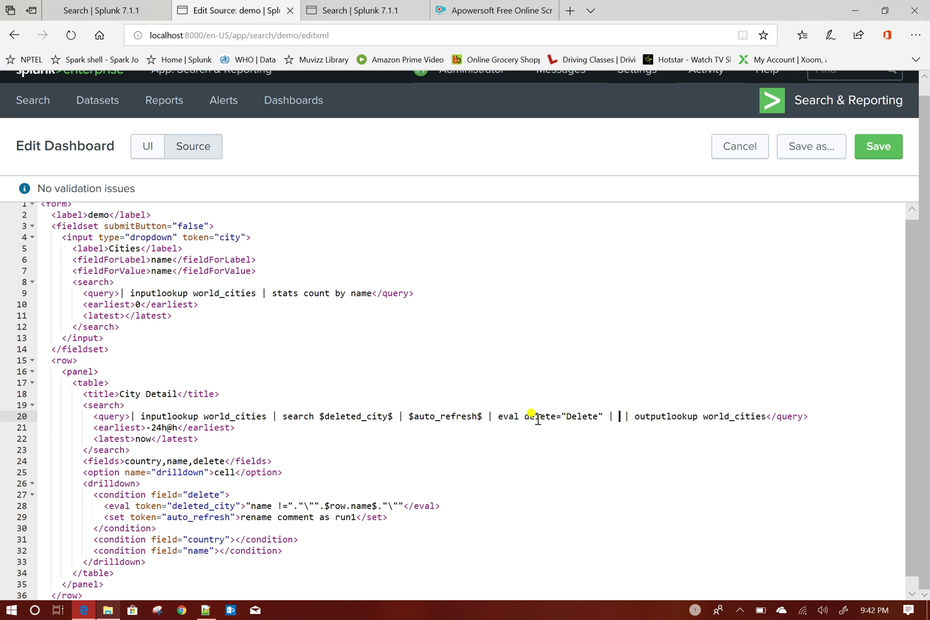
{"action": "type", "text": "fields - delete"}
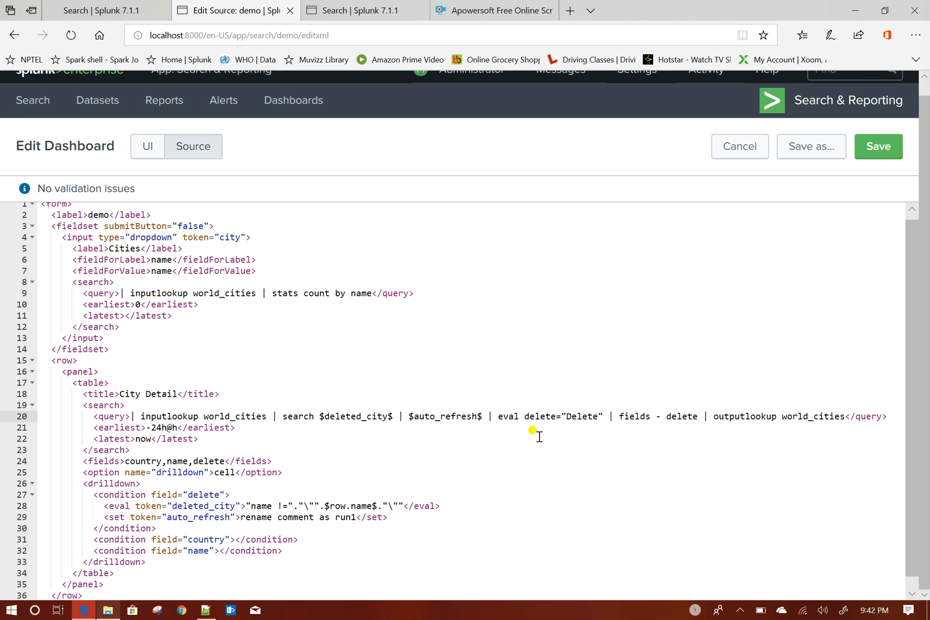
{"action": "mouse_move", "coordinate": [313, 395]}
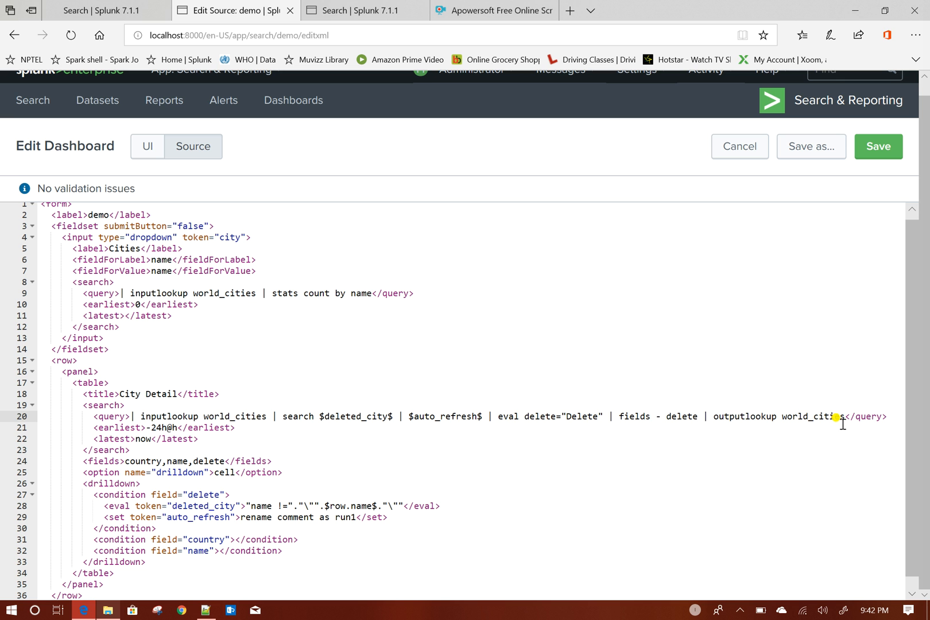
{"action": "mouse_move", "coordinate": [47, 541]}
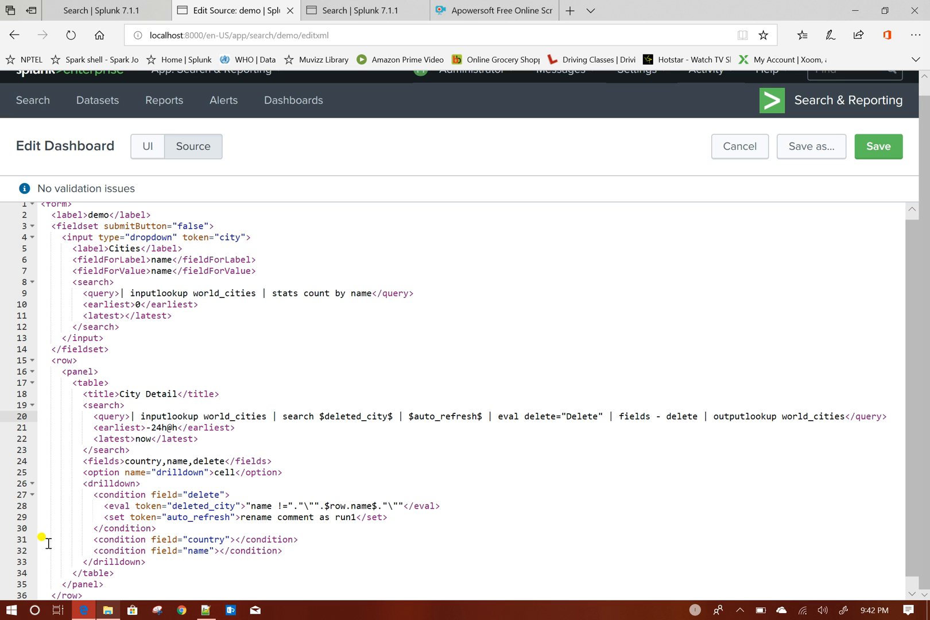
{"action": "mouse_move", "coordinate": [16, 488]}
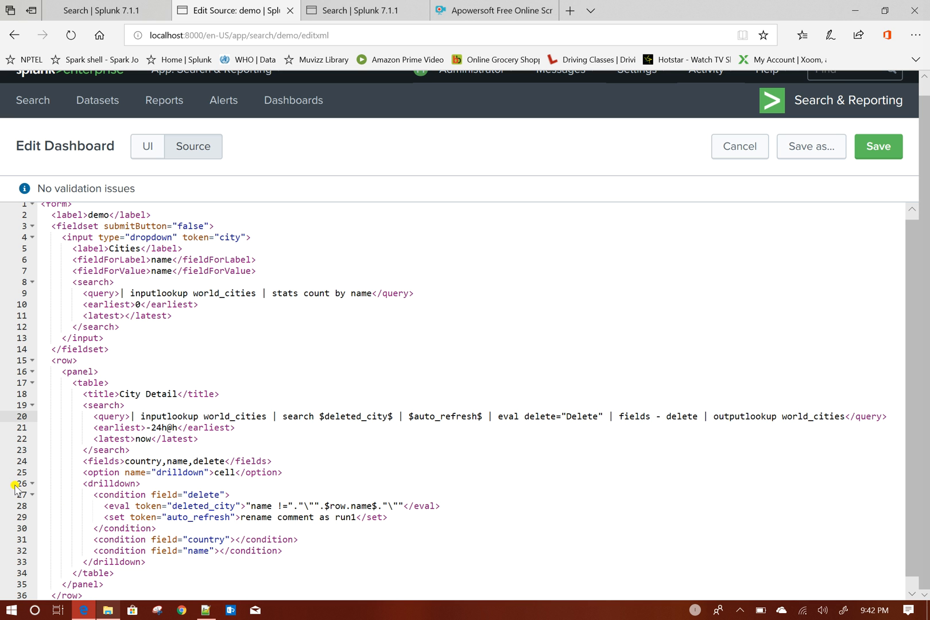
{"action": "mouse_move", "coordinate": [657, 354]}
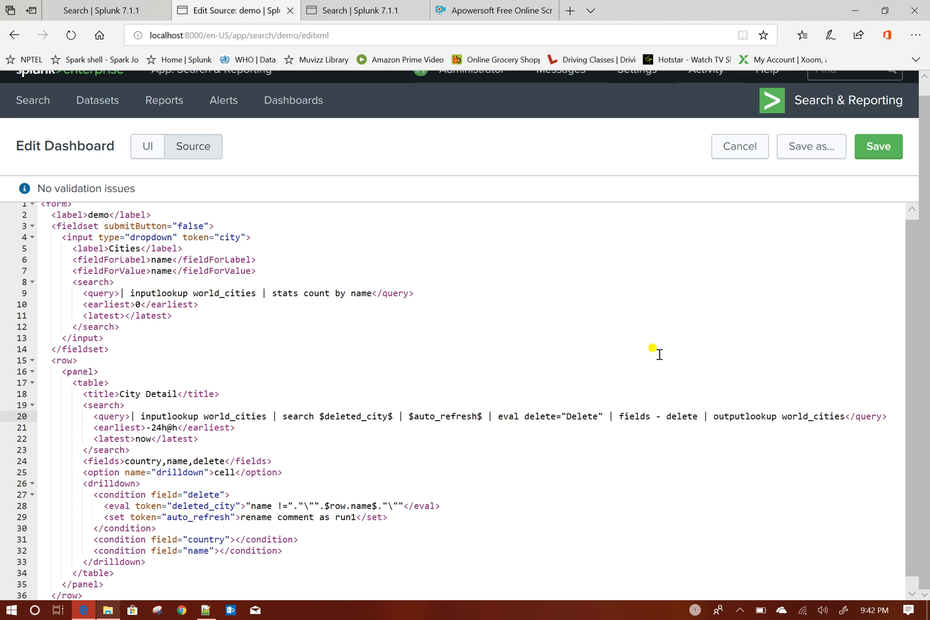
Save the demo dashboard source and reopen the dashboard in edit mode.
{"action": "left_click", "coordinate": [878, 147]}
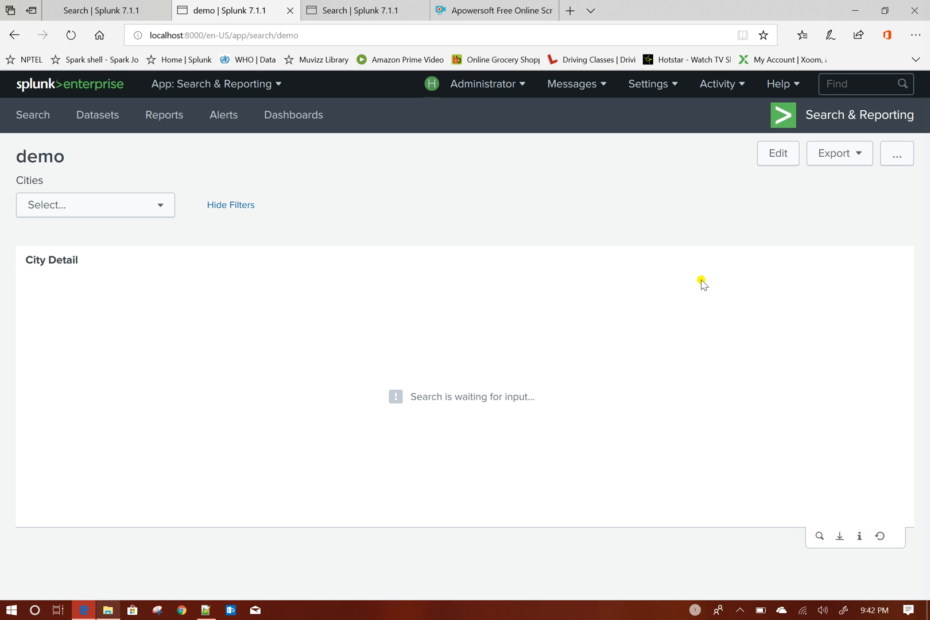
{"action": "mouse_move", "coordinate": [412, 400]}
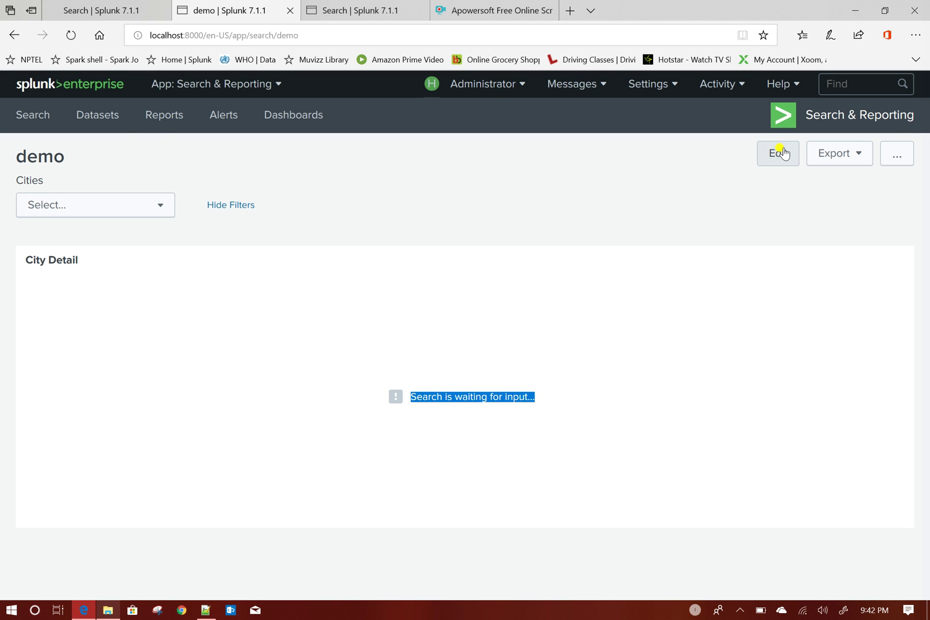
{"action": "left_click", "coordinate": [778, 153]}
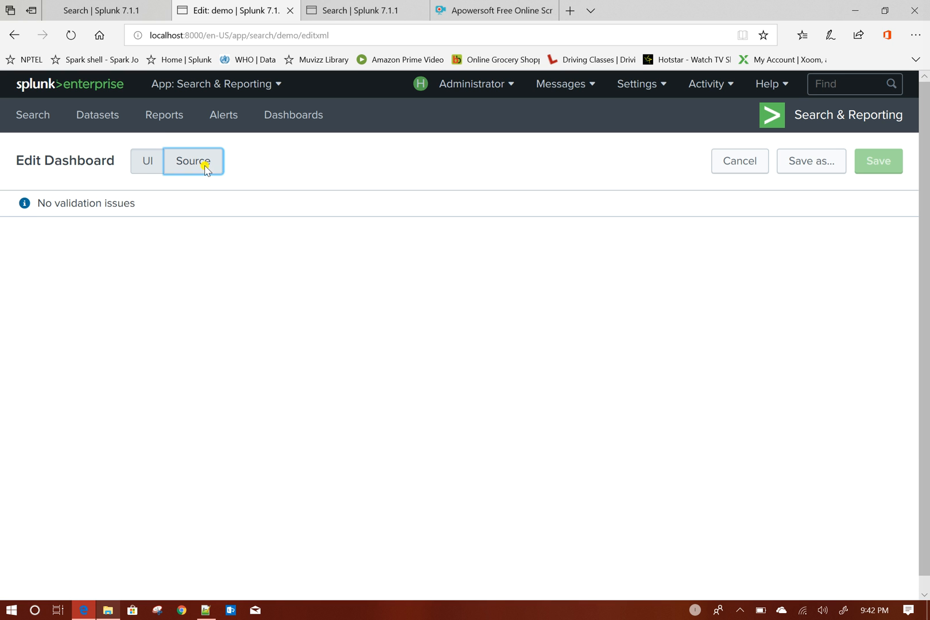
Scroll through the demo dashboard's XML source, then cancel out of edit mode unchanged.
{"action": "left_click", "coordinate": [192, 161]}
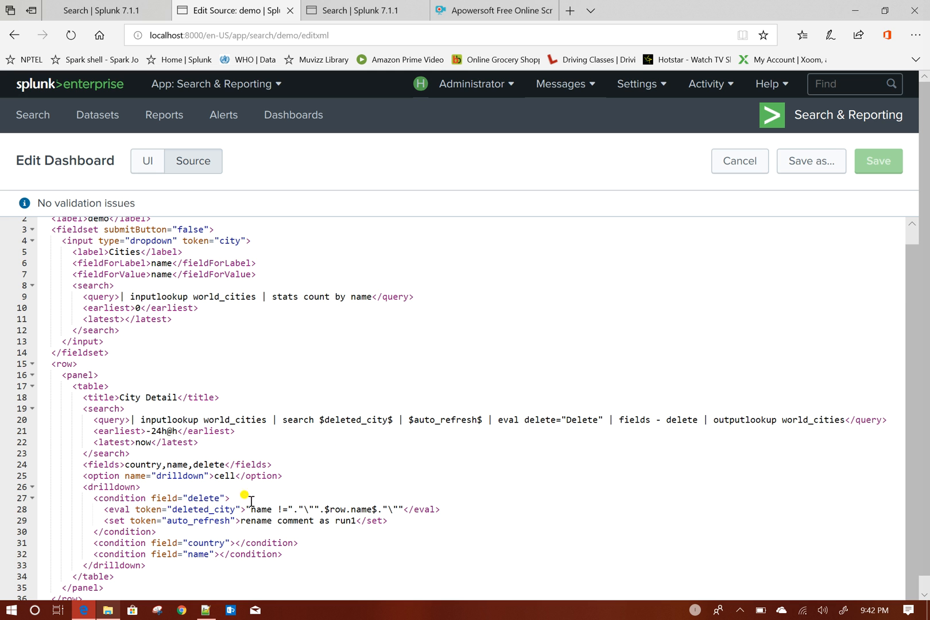
{"action": "mouse_move", "coordinate": [198, 575]}
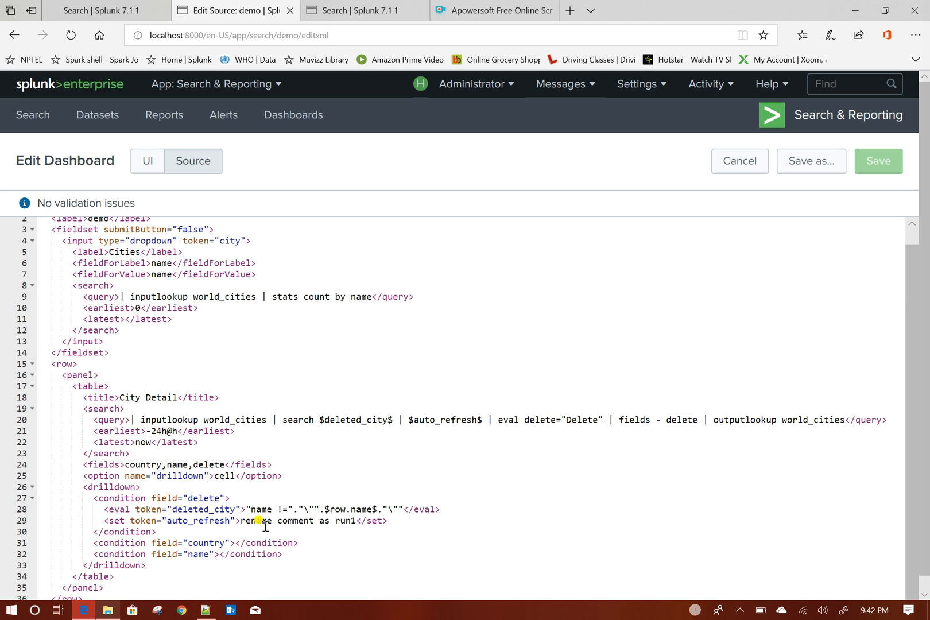
{"action": "scroll", "scroll_direction": "up", "scroll_amount": 3}
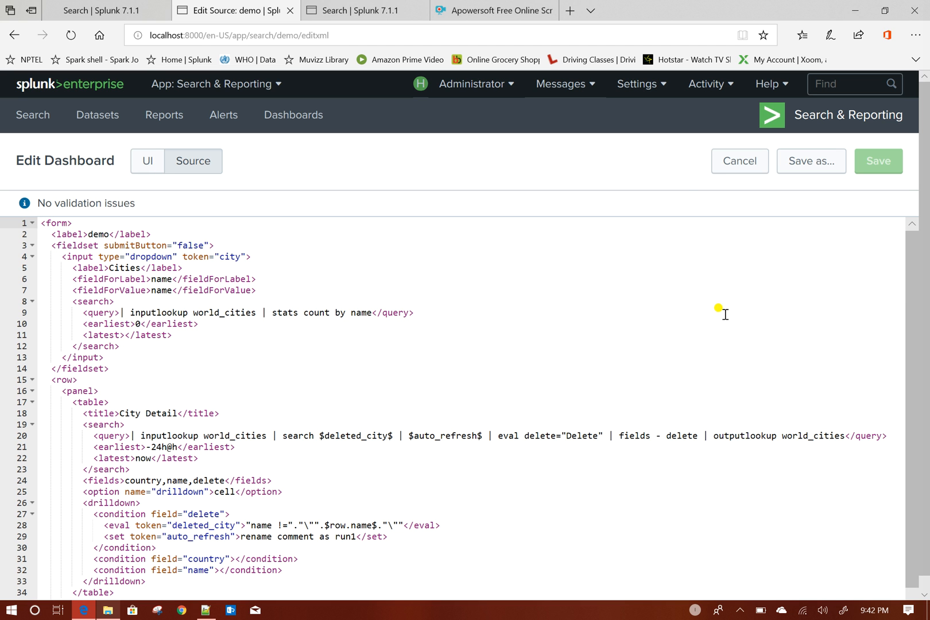
{"action": "mouse_move", "coordinate": [740, 161]}
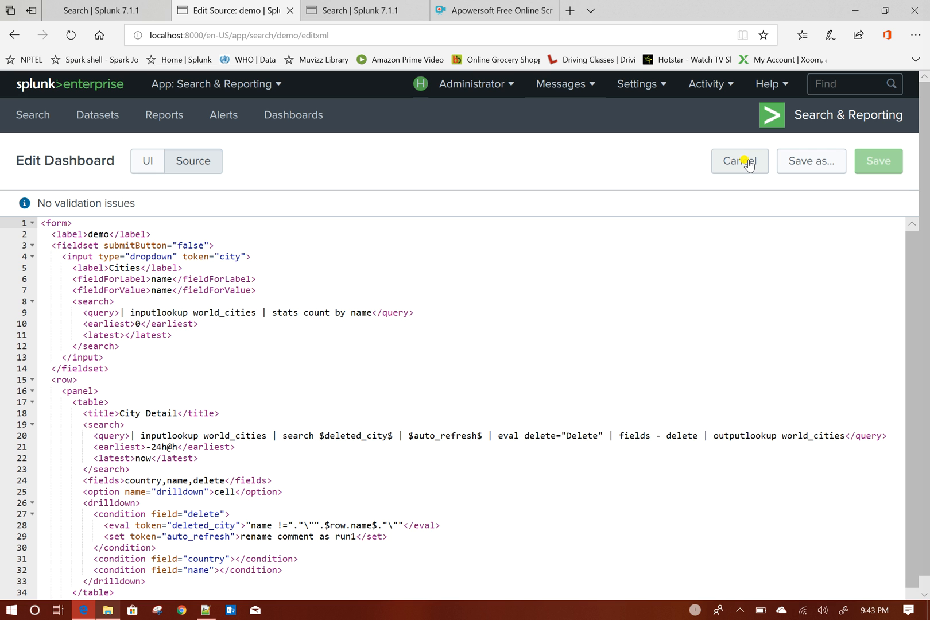
{"action": "left_click", "coordinate": [739, 161]}
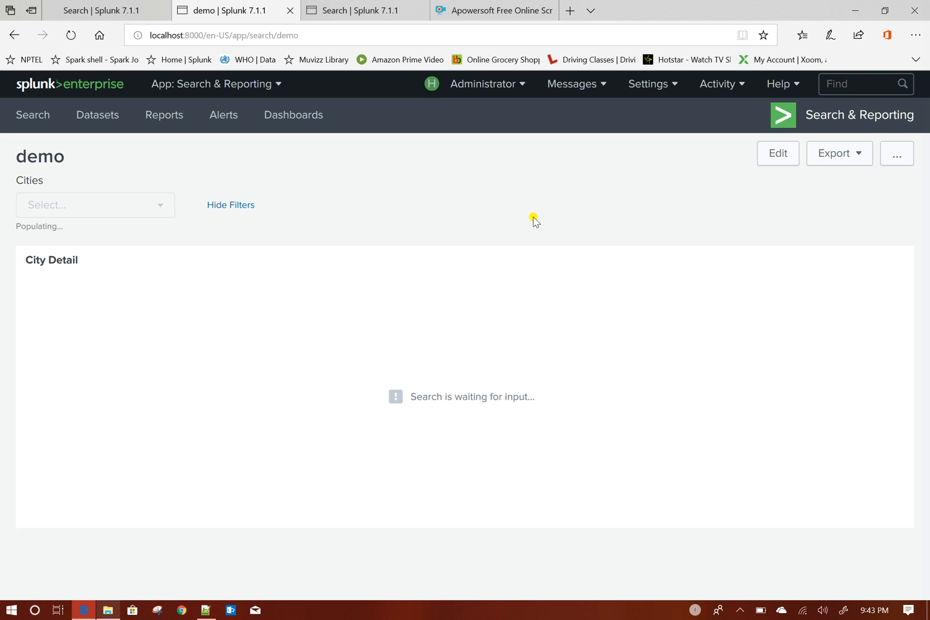
In edit mode, add text inputs field1 and field2 beside the Cities dropdown.
{"action": "left_click", "coordinate": [778, 153]}
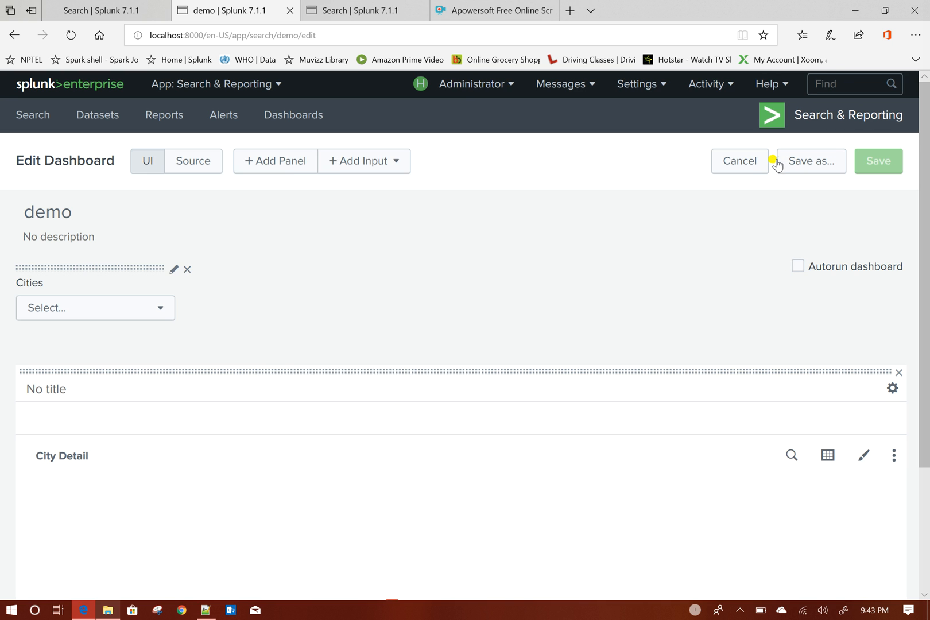
{"action": "left_click", "coordinate": [363, 161]}
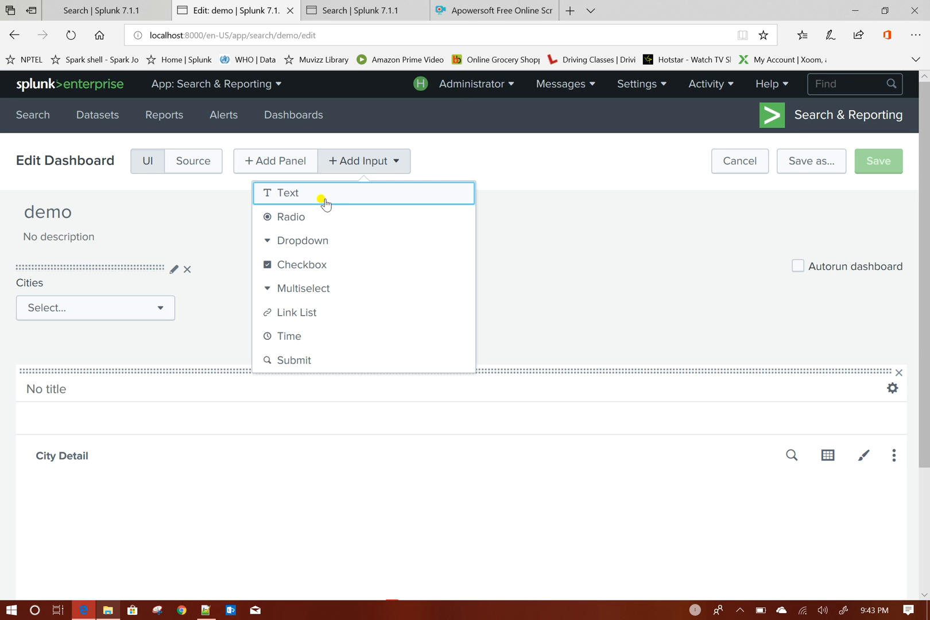
{"action": "left_click", "coordinate": [287, 192]}
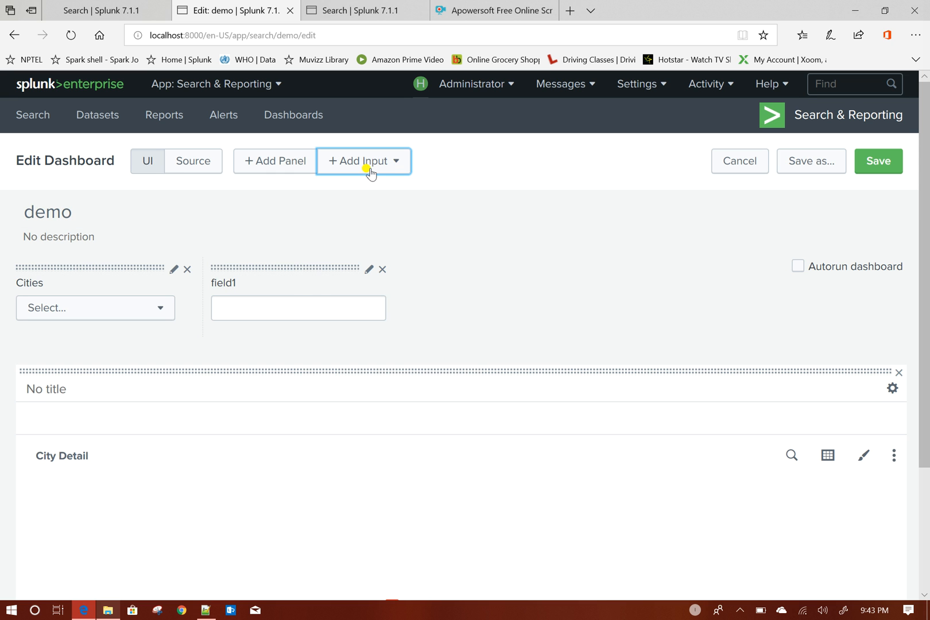
{"action": "left_click", "coordinate": [364, 161]}
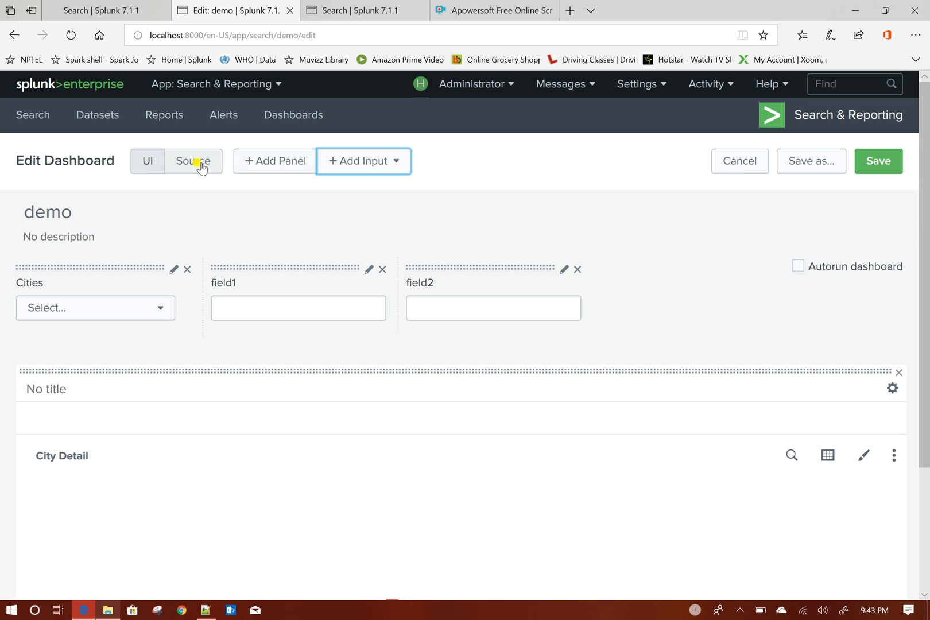
In the XML source, copy the deleted_city and auto_refresh token names from the drilldown.
{"action": "left_click", "coordinate": [193, 161]}
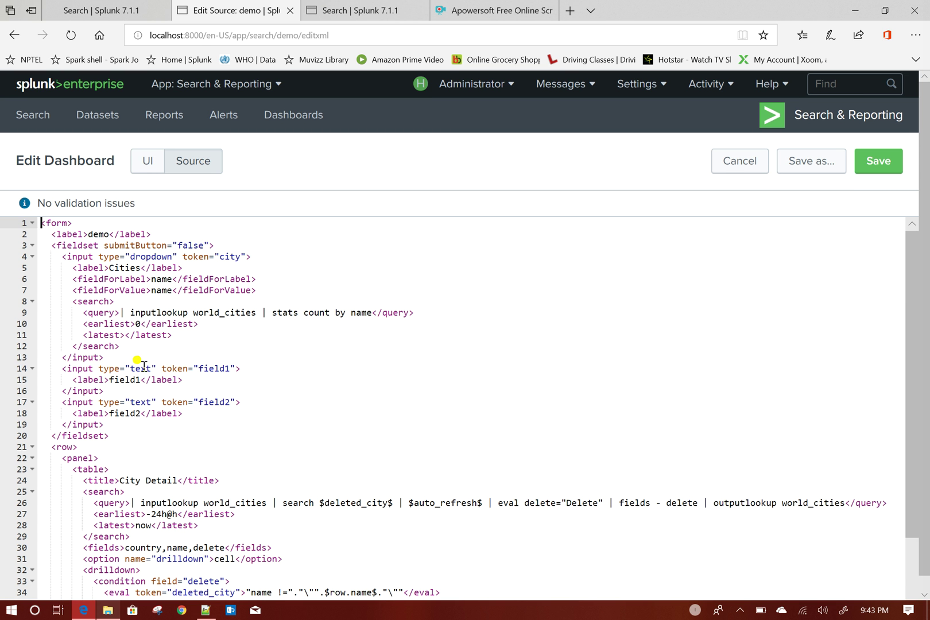
{"action": "scroll", "scroll_direction": "down", "scroll_amount": 3}
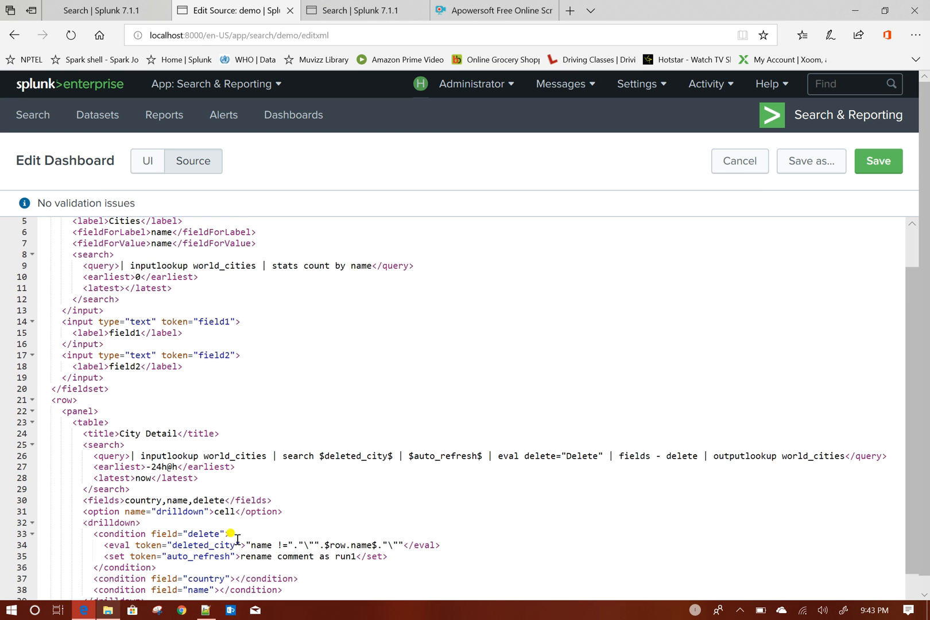
{"action": "scroll", "scroll_direction": "down", "scroll_amount": 3}
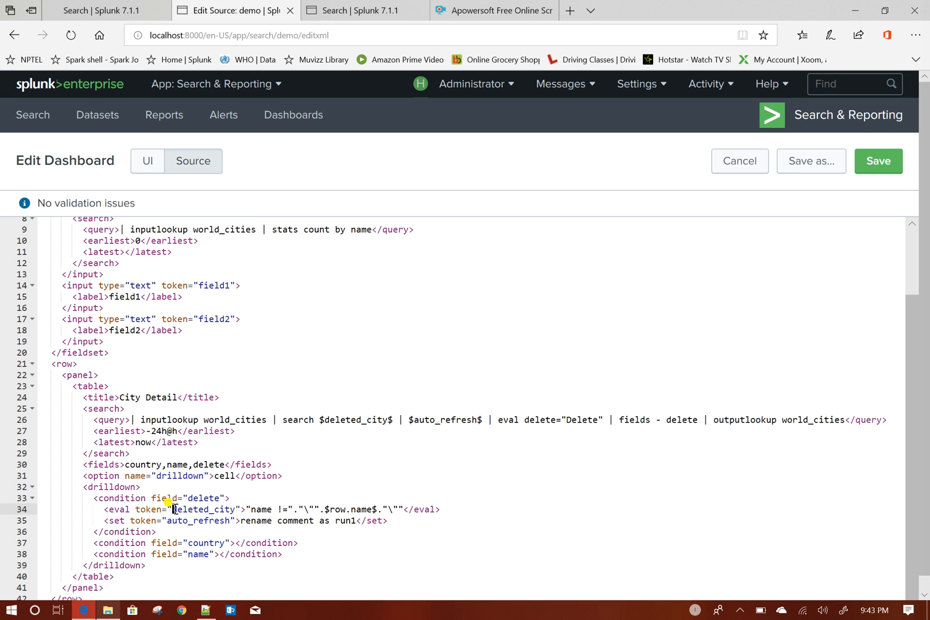
{"action": "double_click", "coordinate": [203, 510]}
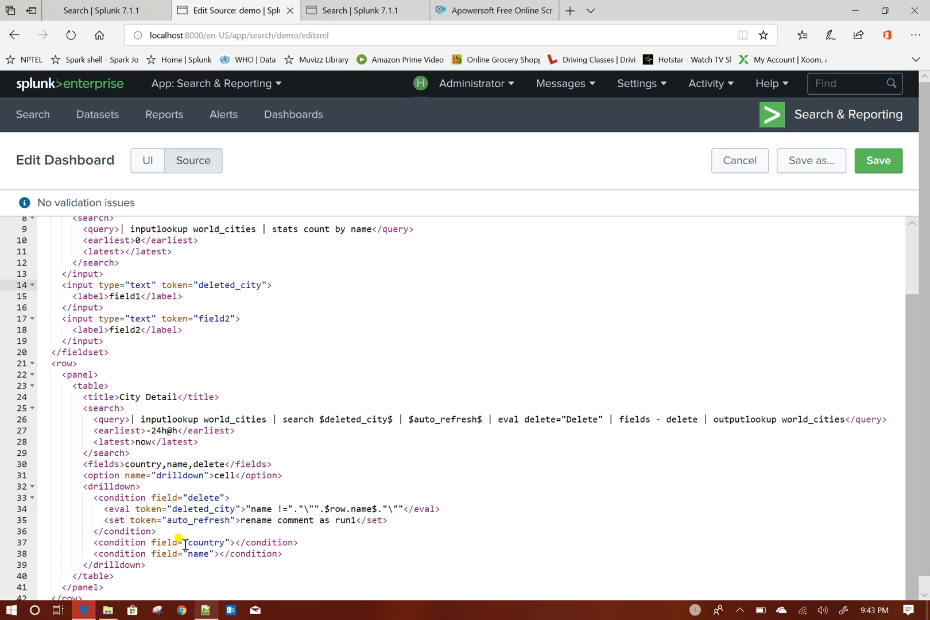
{"action": "double_click", "coordinate": [196, 521]}
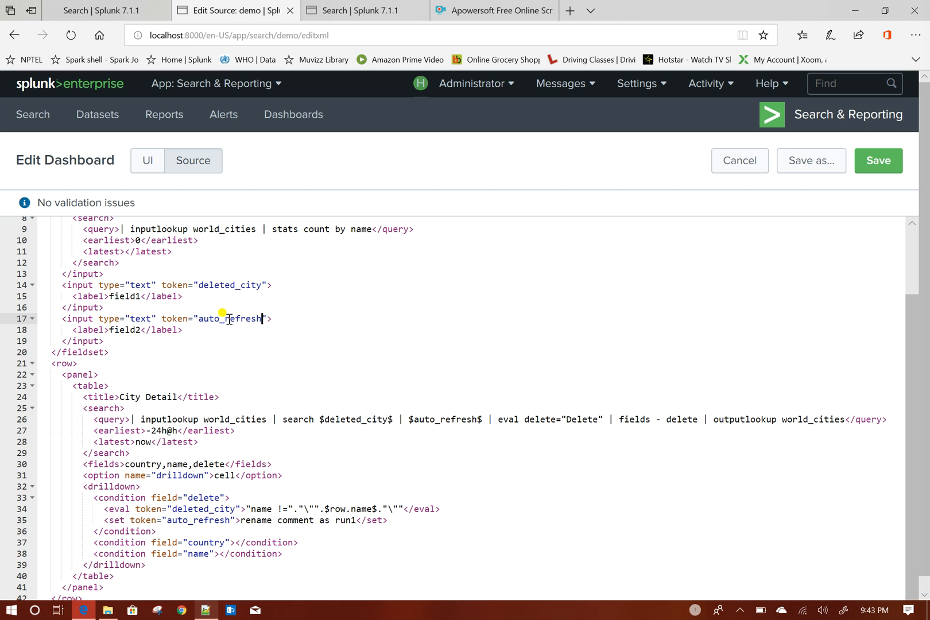
{"action": "mouse_move", "coordinate": [135, 296]}
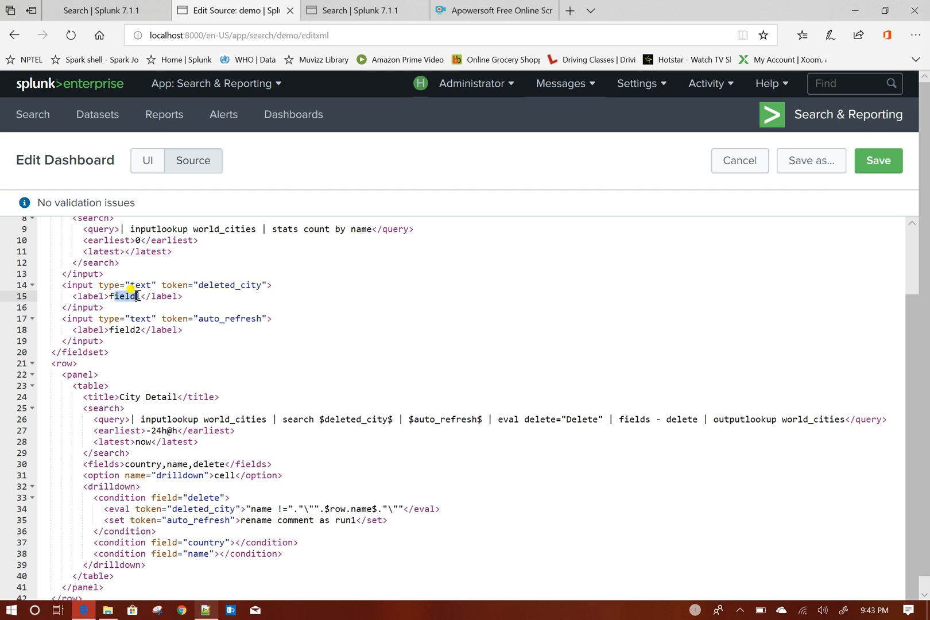
Rename the two text inputs' tokens and labels to deleted_city and auto_refresh.
{"action": "type", "text": "1"}
{"action": "type", "text": "auto_refresh"}
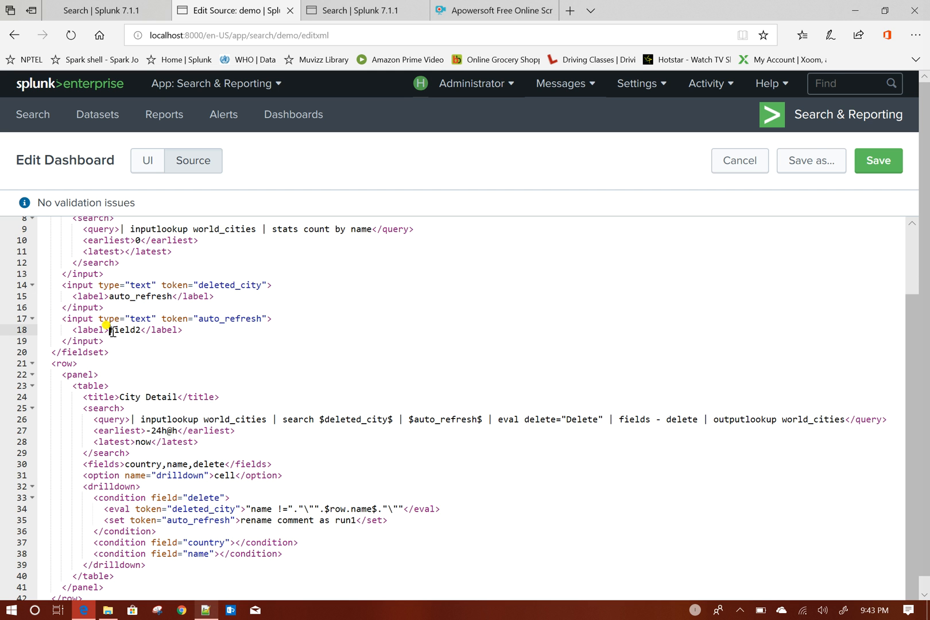
{"action": "double_click", "coordinate": [124, 331]}
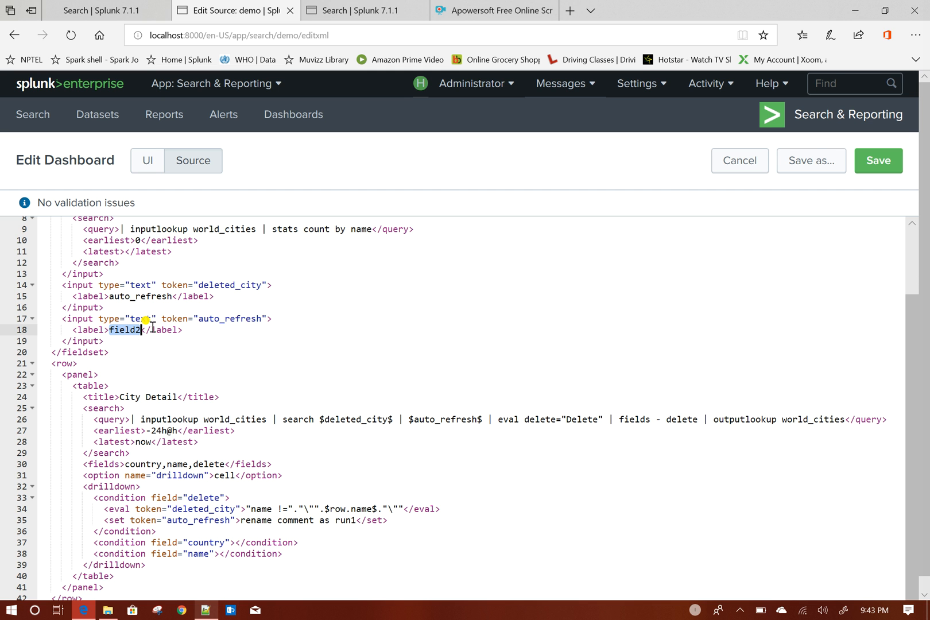
{"action": "type", "text": "auto_refresh"}
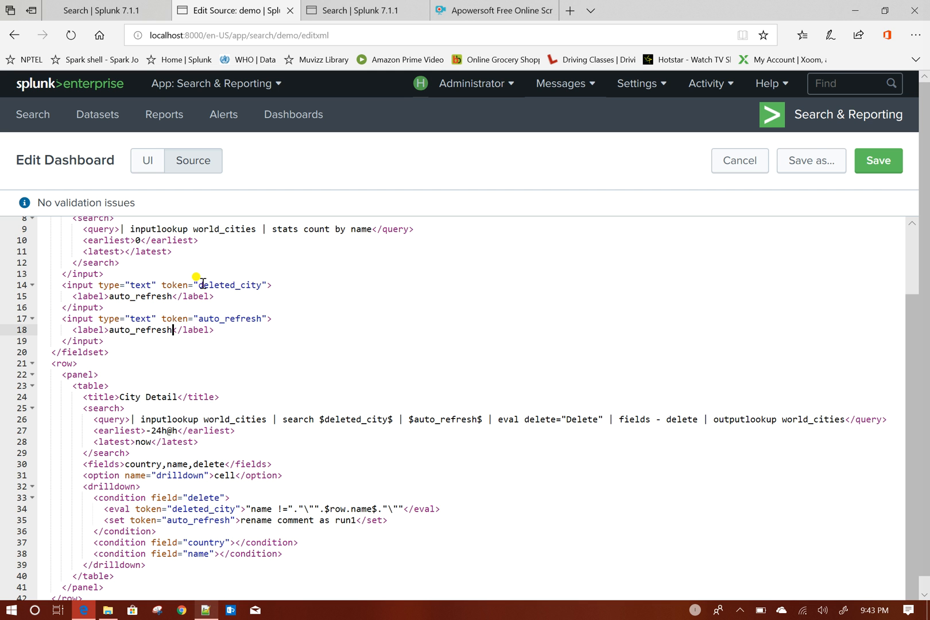
{"action": "double_click", "coordinate": [136, 296]}
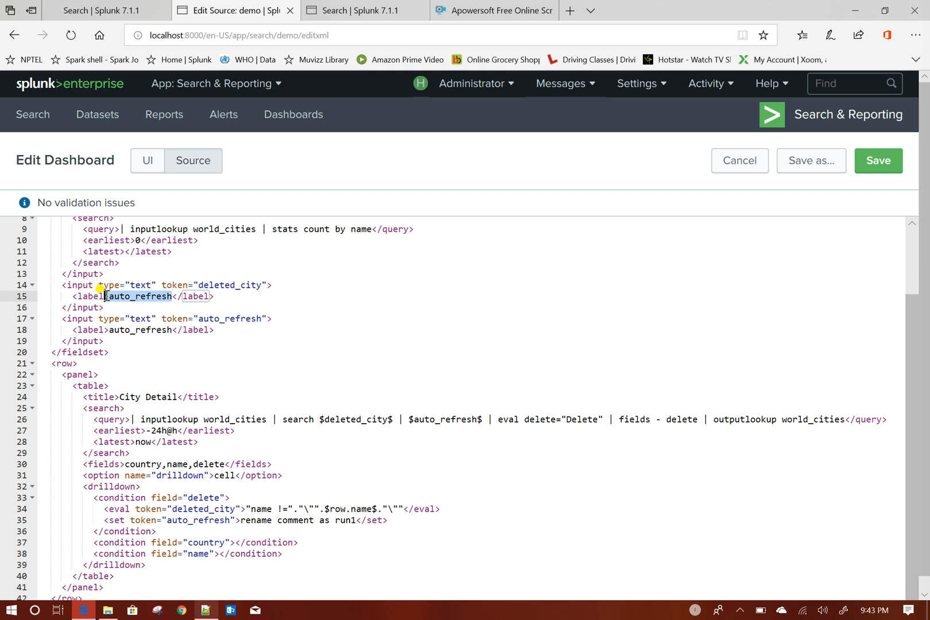
{"action": "type", "text": "deleted"}
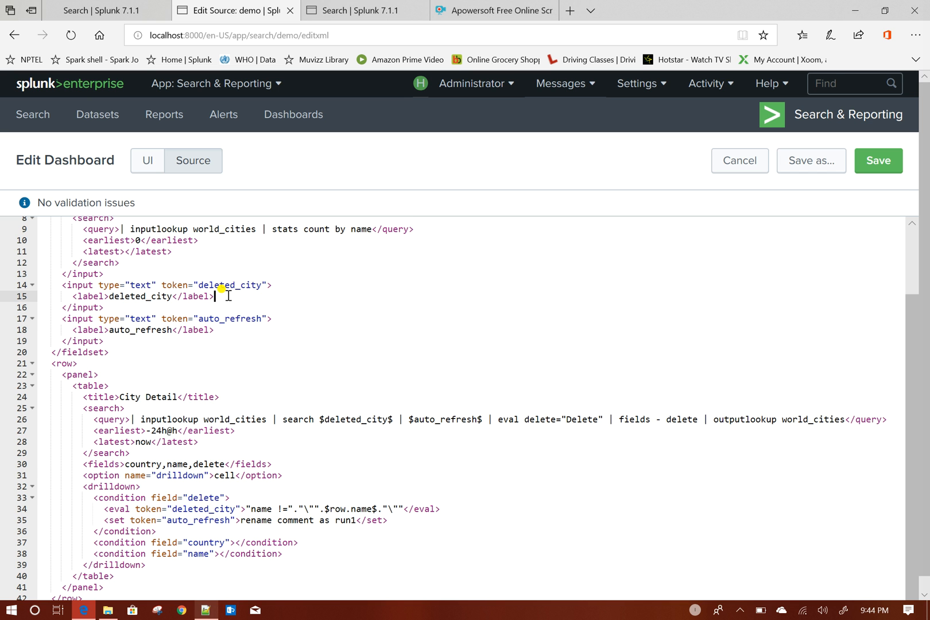
Add <default>rename comment as run</default> below the auto_refresh input's label.
{"action": "type", "text": "<d"}
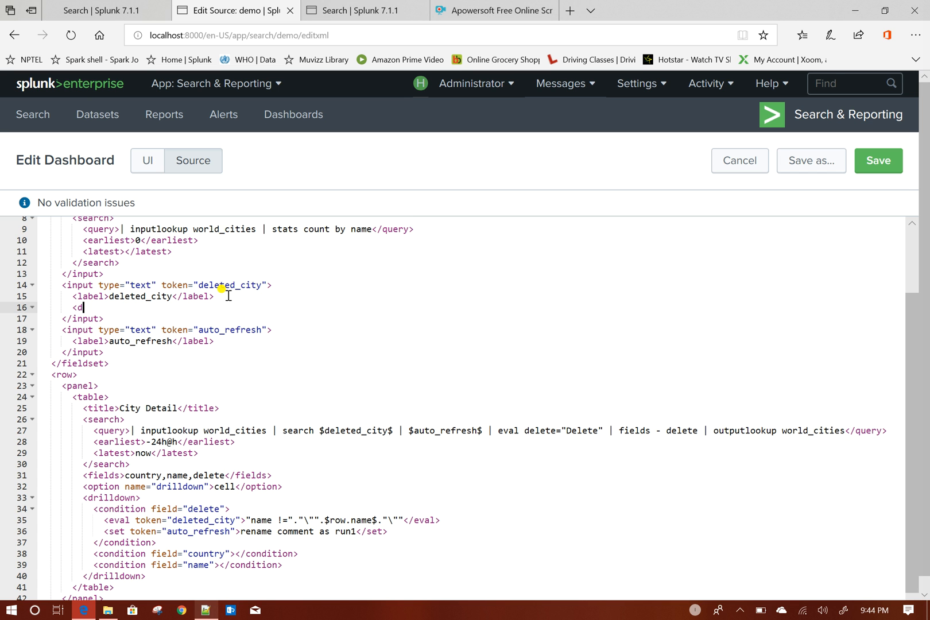
{"action": "type", "text": "efault>*</default>"}
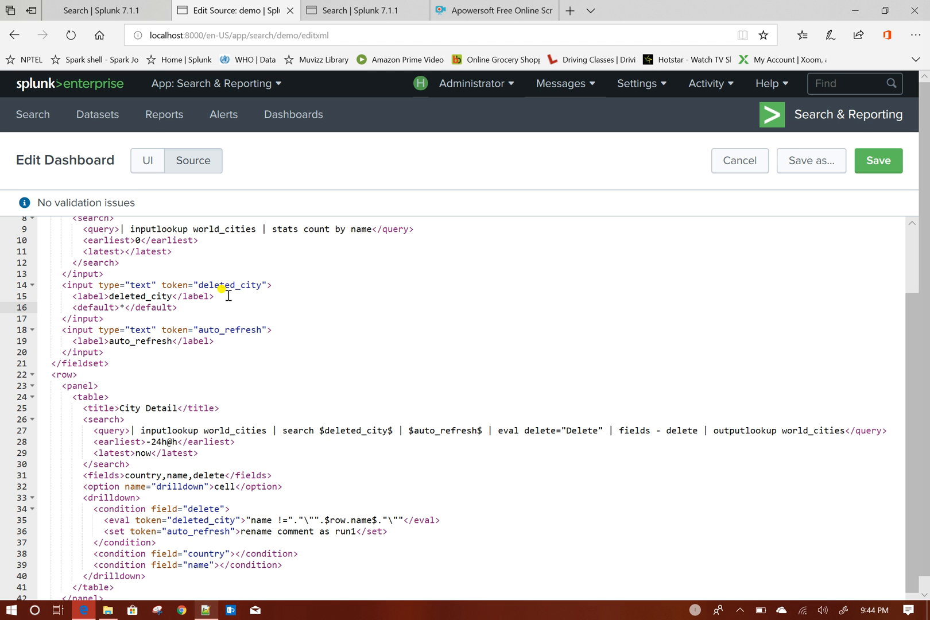
{"action": "left_click", "coordinate": [215, 341]}
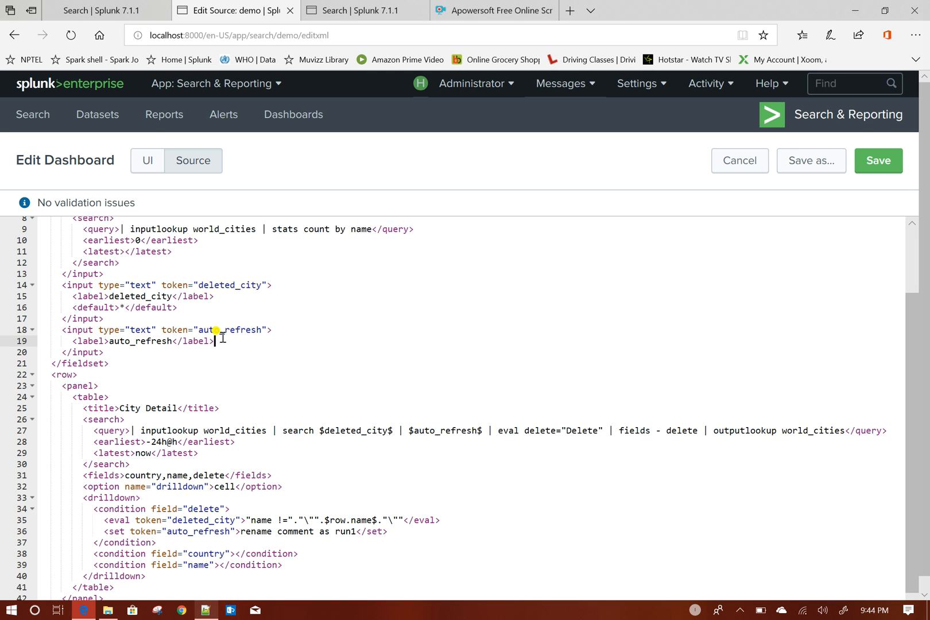
{"action": "key", "text": "enter"}
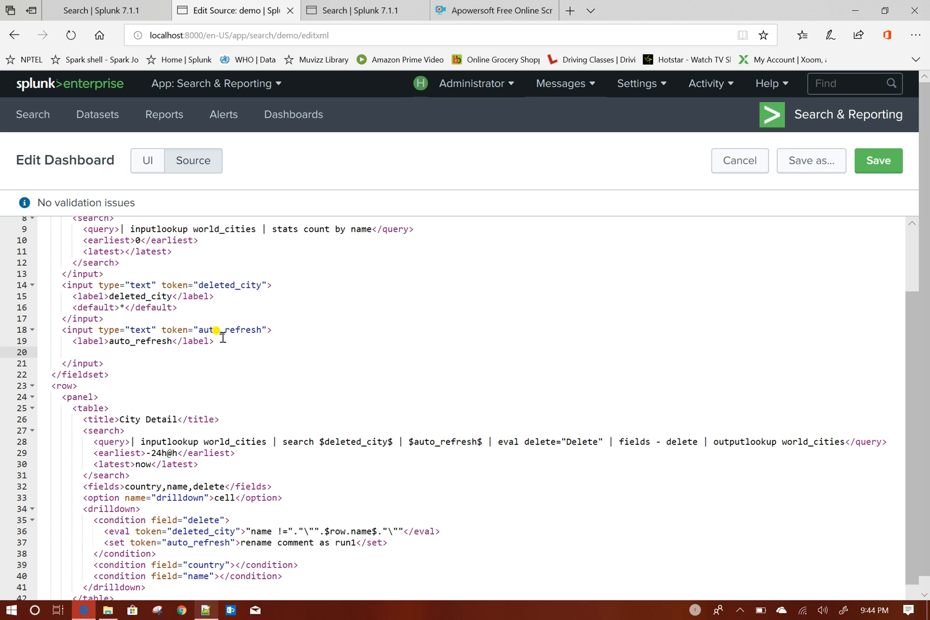
{"action": "type", "text": "<"}
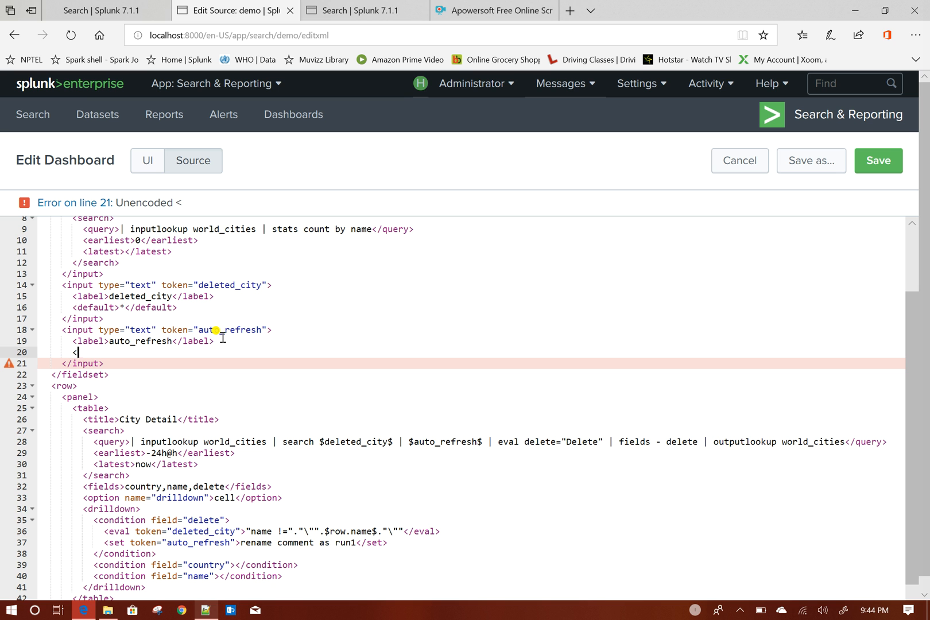
{"action": "mouse_move", "coordinate": [299, 405]}
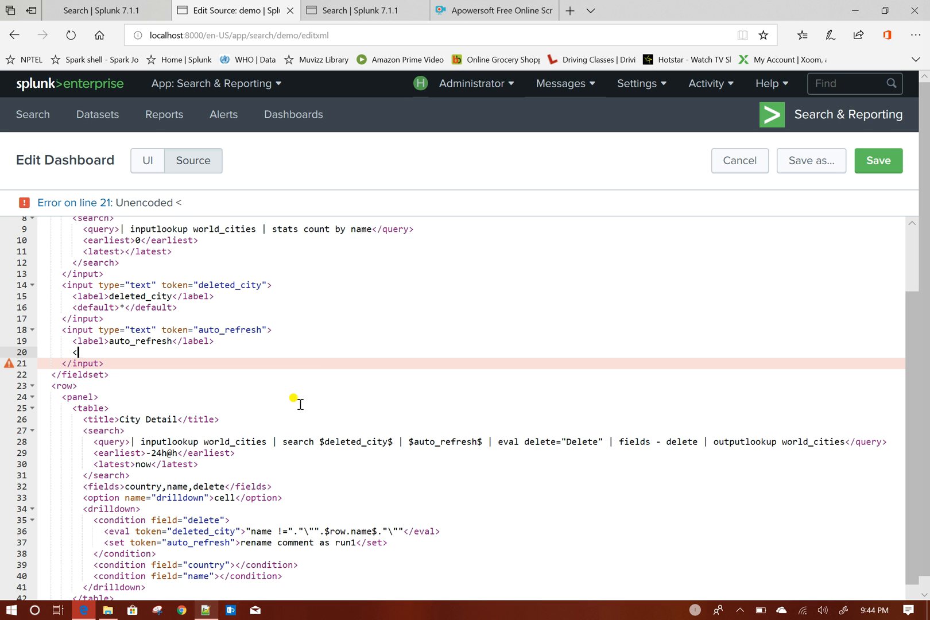
{"action": "scroll", "scroll_direction": "down", "scroll_amount": 3}
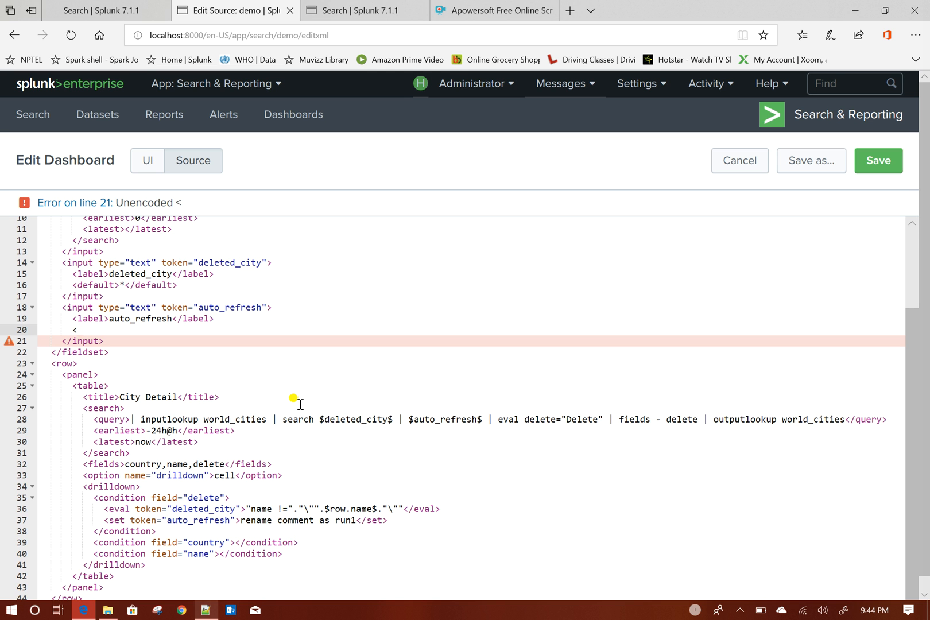
{"action": "type", "text": "default"}
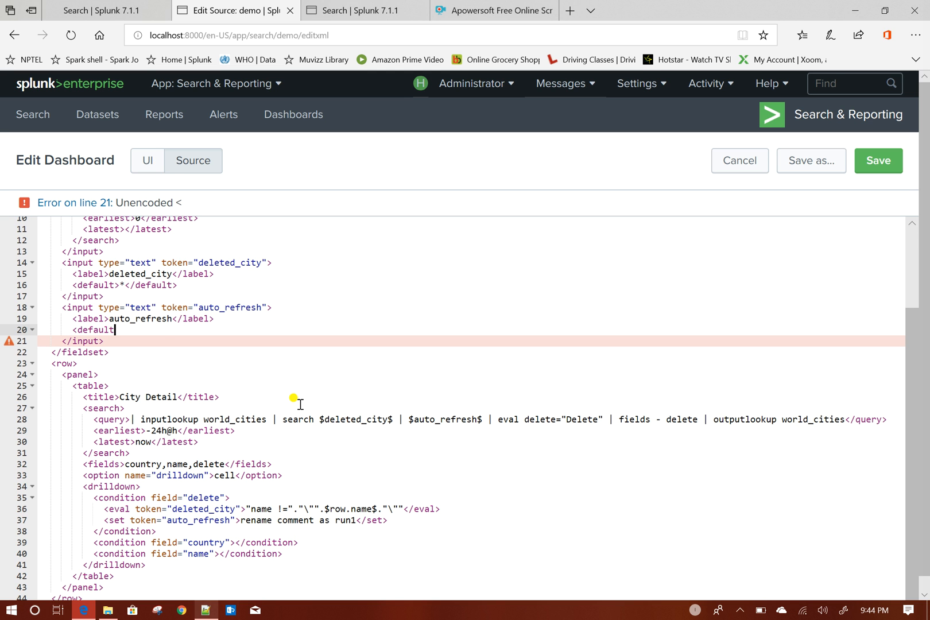
{"action": "type", "text": "></default>"}
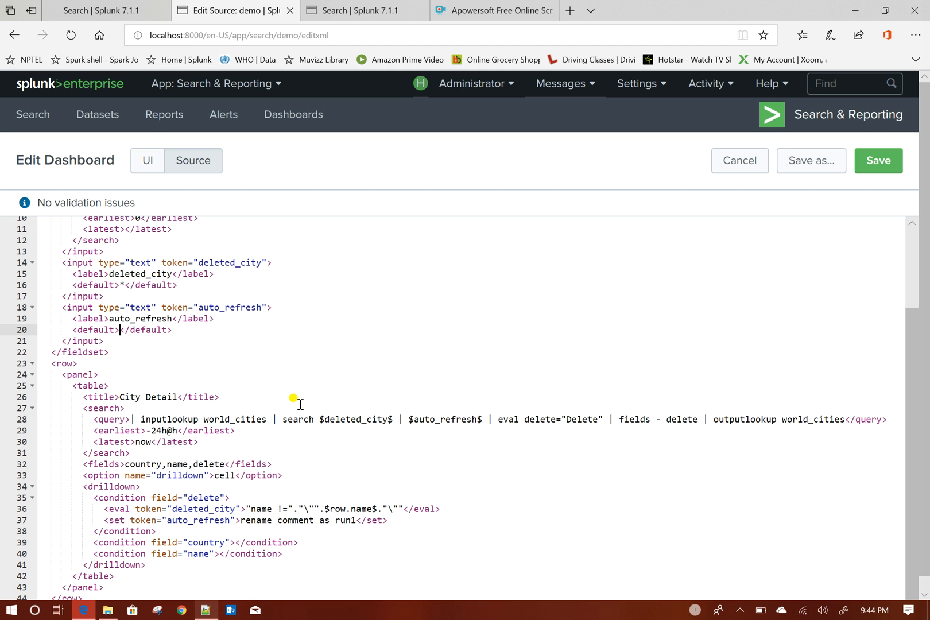
{"action": "type", "text": "rename comment"}
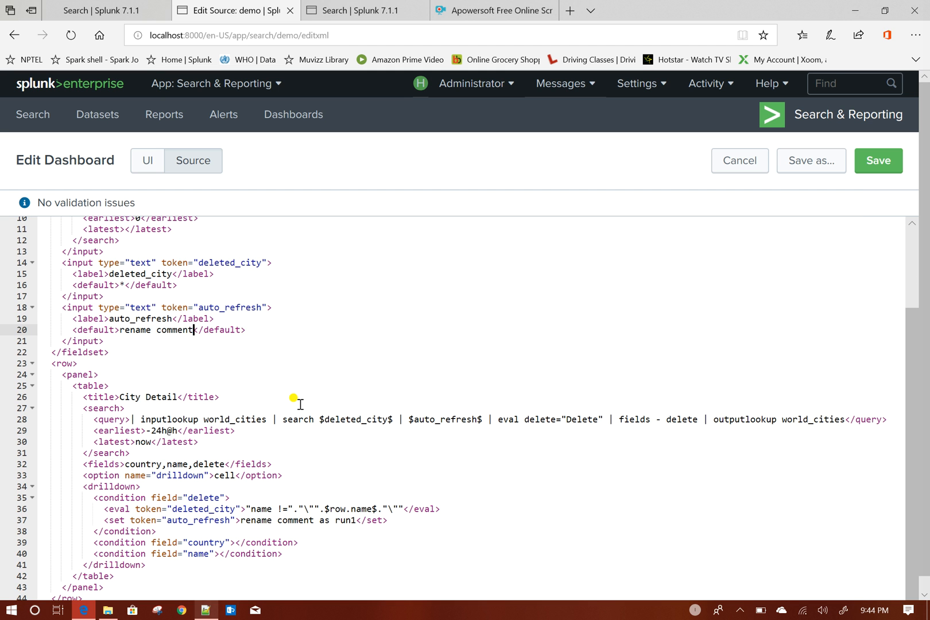
{"action": "type", "text": "as run"}
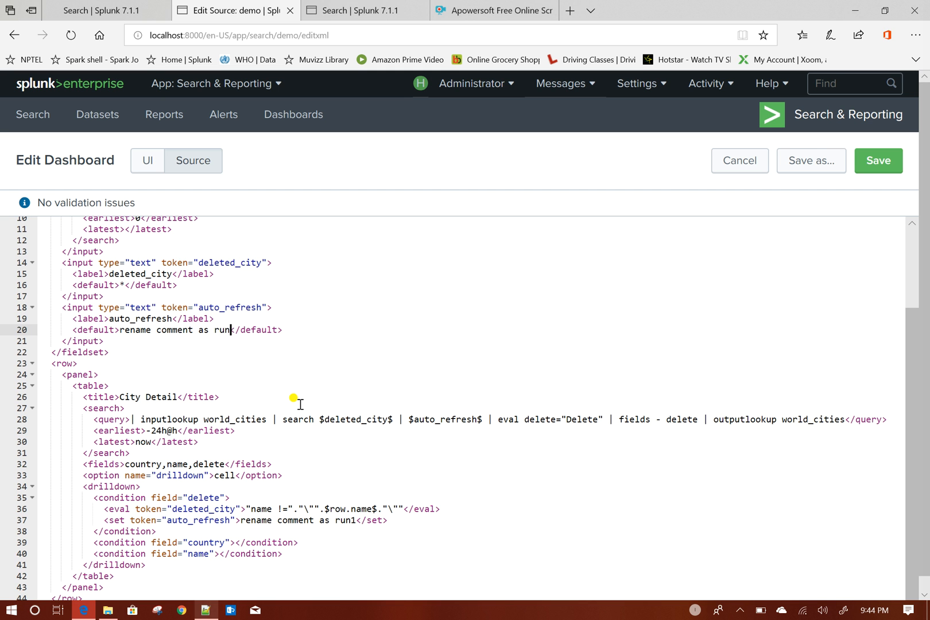
{"action": "mouse_move", "coordinate": [213, 285]}
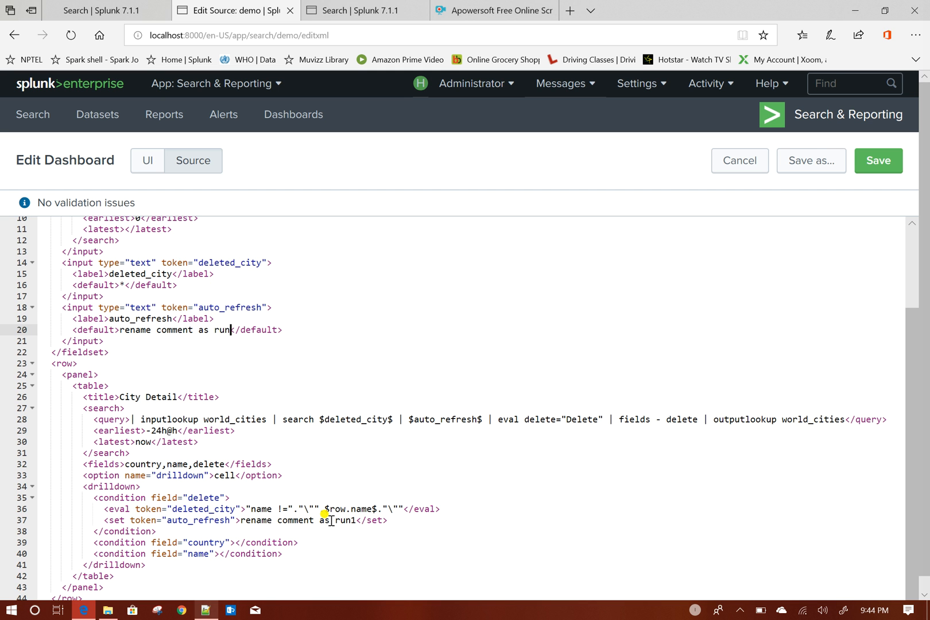
{"action": "mouse_move", "coordinate": [336, 520]}
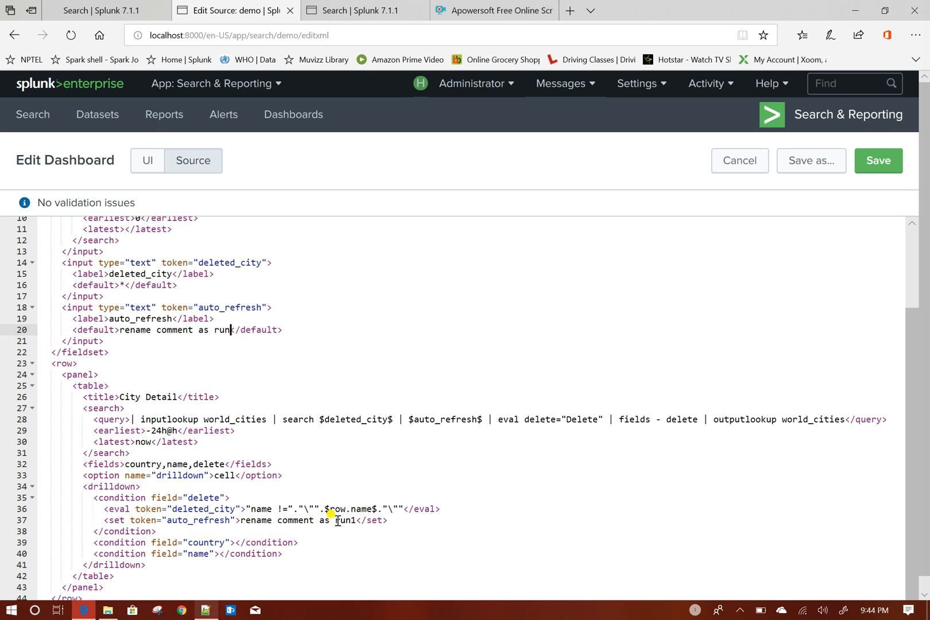
{"action": "mouse_move", "coordinate": [190, 521]}
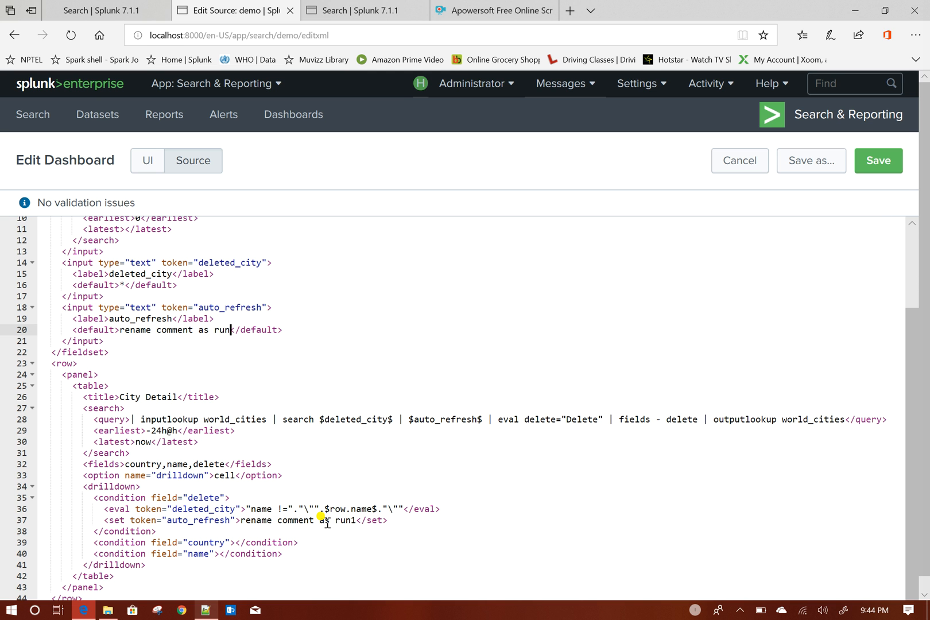
{"action": "mouse_move", "coordinate": [428, 420]}
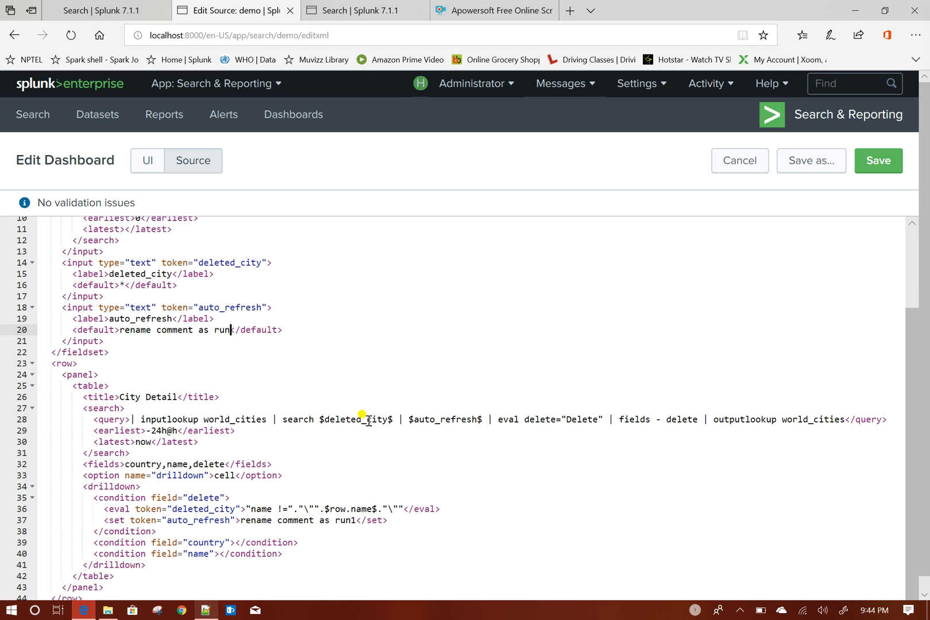
{"action": "mouse_move", "coordinate": [318, 510]}
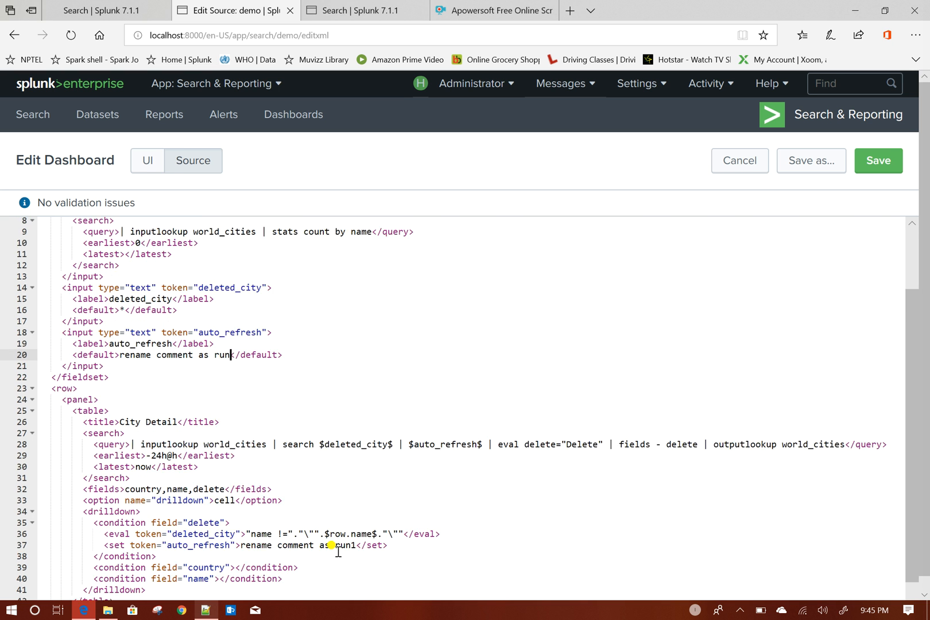
Add '| search $deleted_city$ | $auto_refresh$' to the Cities dropdown query and save.
{"action": "scroll", "scroll_direction": "up", "scroll_amount": 3}
{"action": "type", "text": "earch $deleted_city$ | $auto_refresh$ | s"}
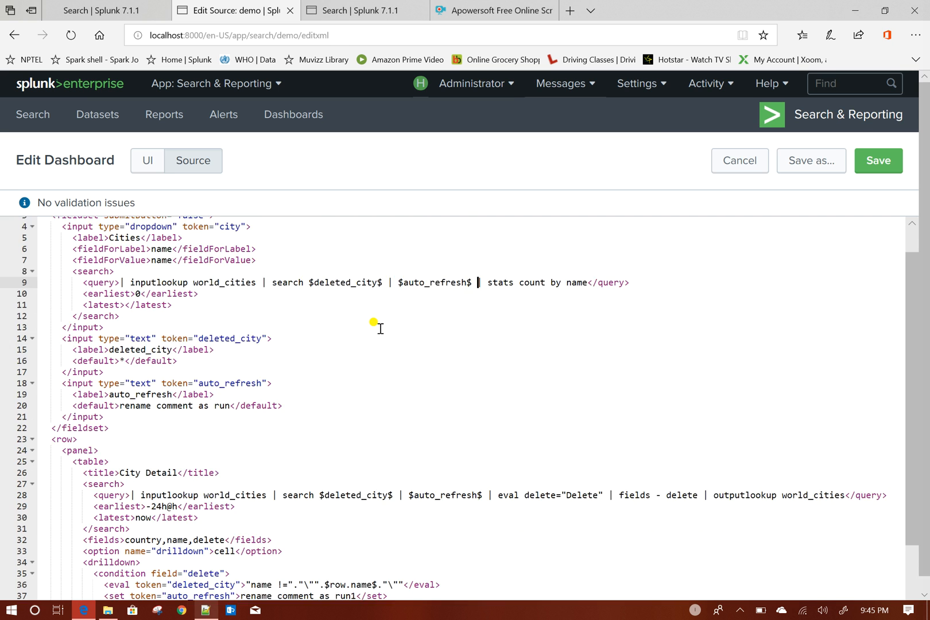
{"action": "left_click", "coordinate": [879, 160]}
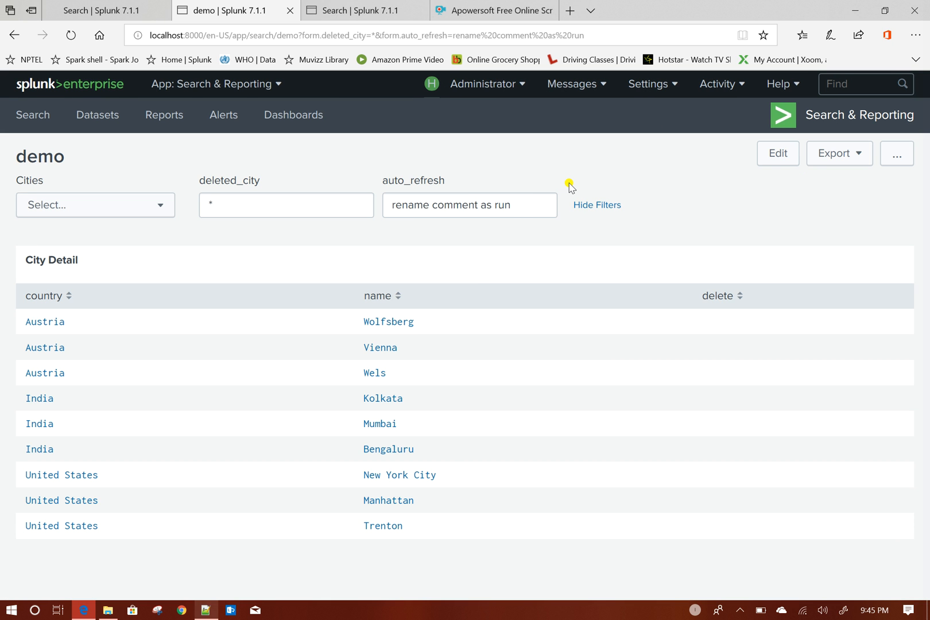
{"action": "mouse_move", "coordinate": [403, 258]}
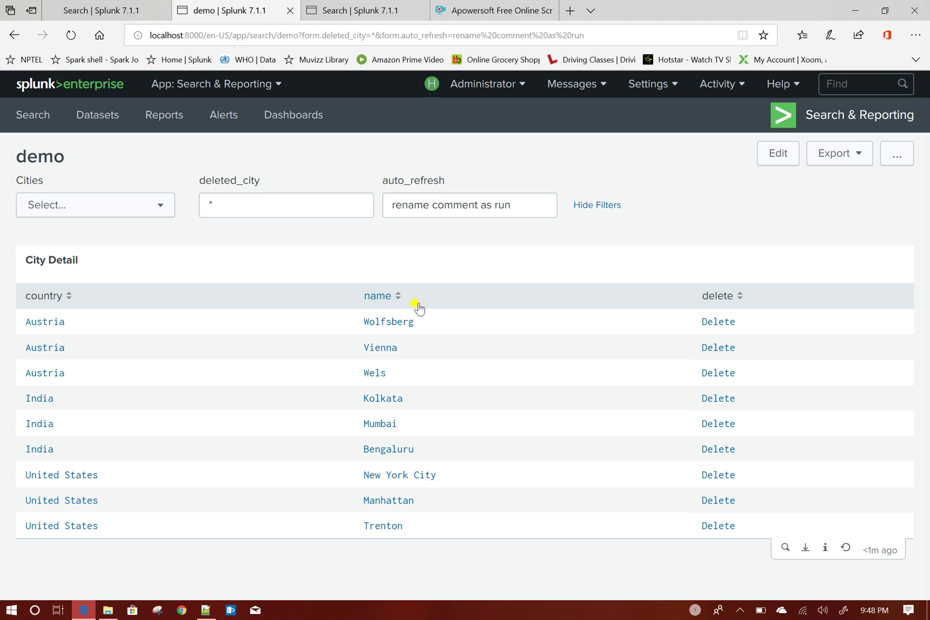
{"action": "mouse_move", "coordinate": [477, 340]}
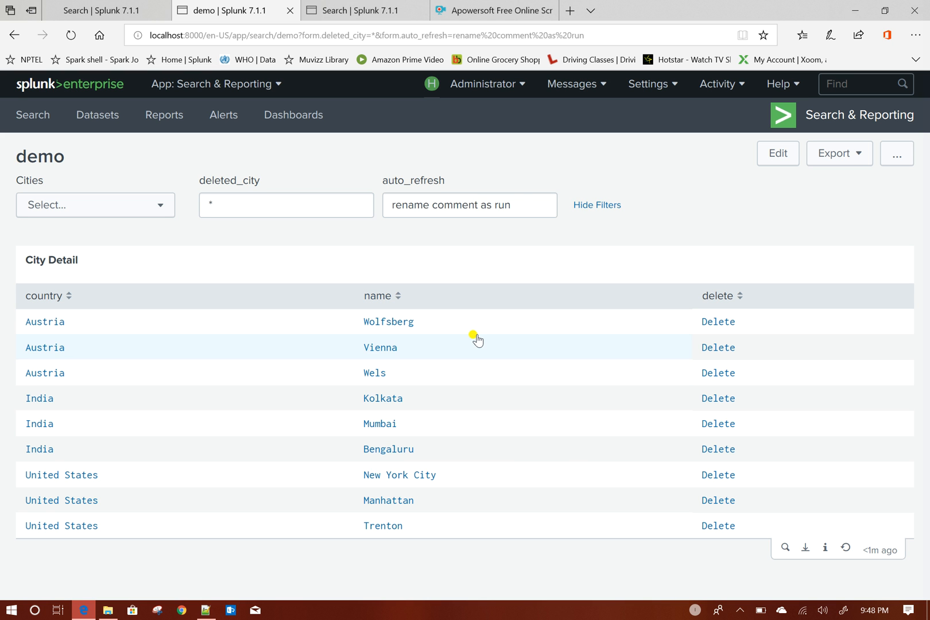
Put the saved demo dashboard, now listing nine cities with Delete links, into edit mode.
{"action": "left_click", "coordinate": [778, 153]}
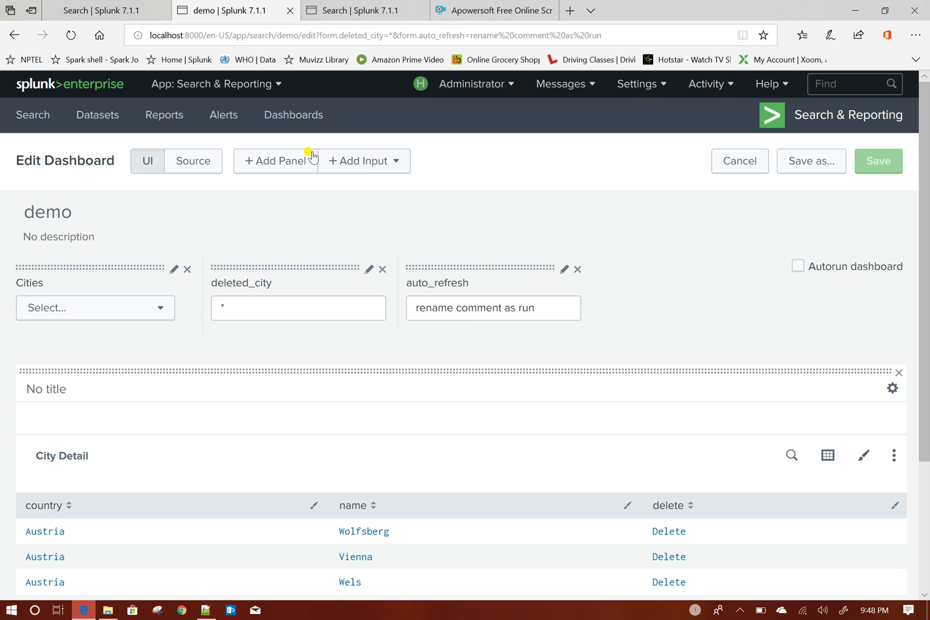
Open the demo dashboard's XML source to review the updated panel query.
{"action": "left_click", "coordinate": [193, 161]}
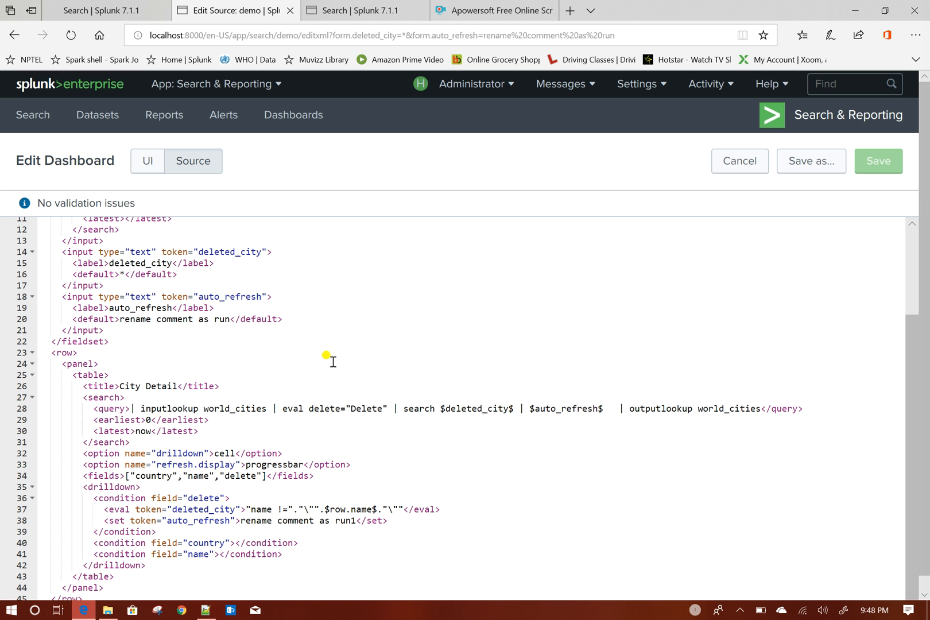
{"action": "mouse_move", "coordinate": [113, 475]}
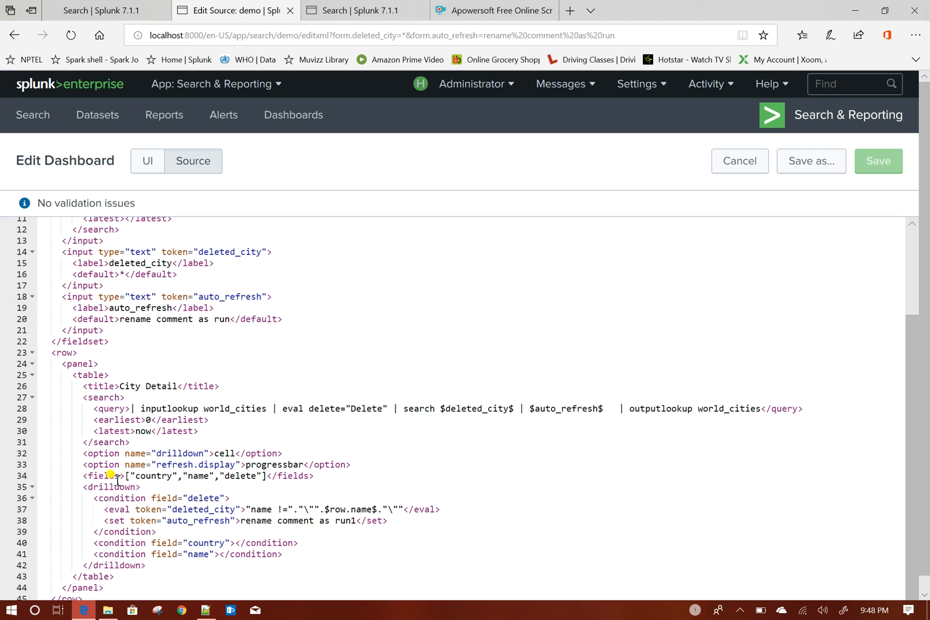
{"action": "mouse_move", "coordinate": [196, 514]}
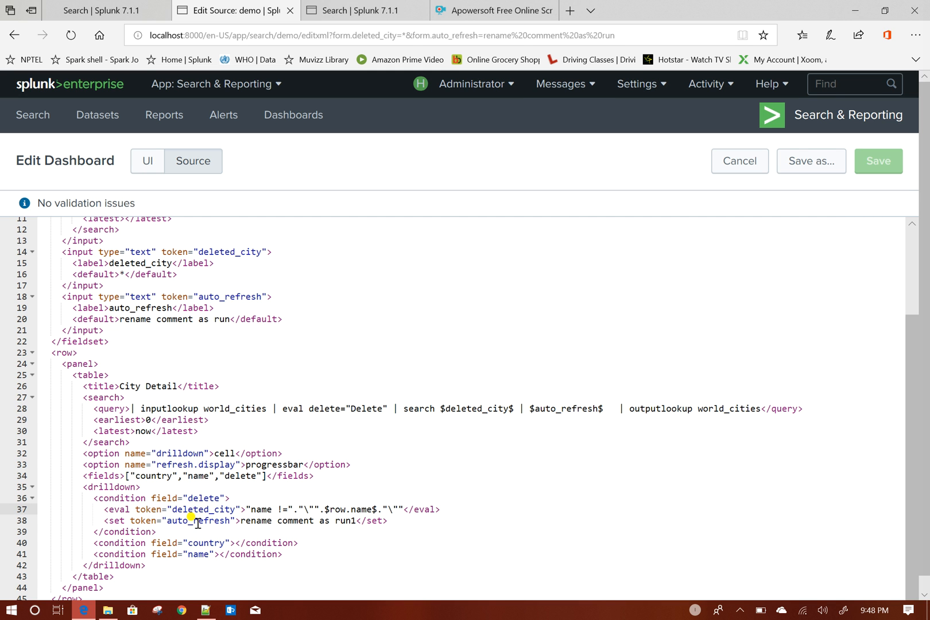
{"action": "mouse_move", "coordinate": [615, 409]}
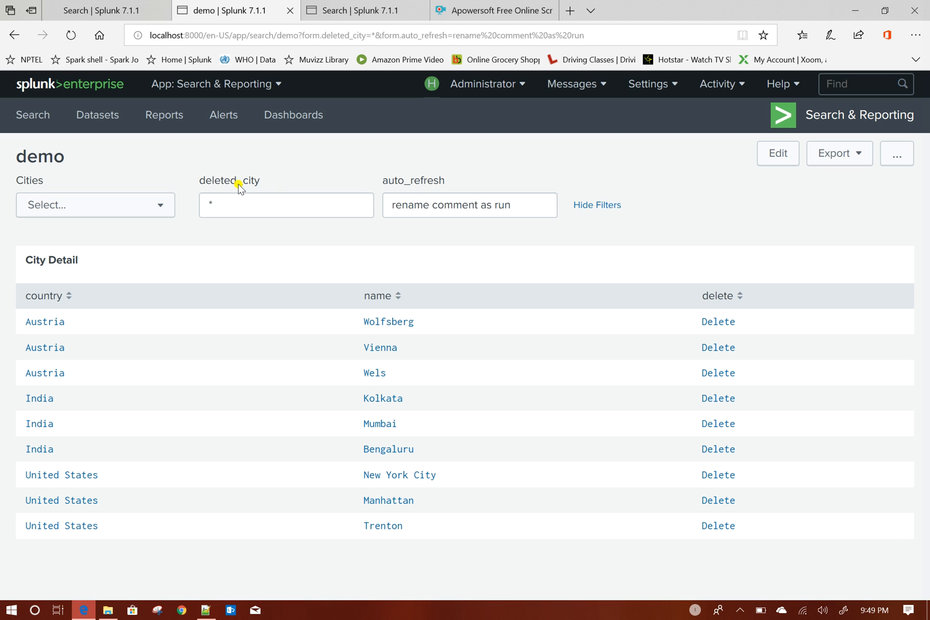
{"action": "mouse_move", "coordinate": [221, 245]}
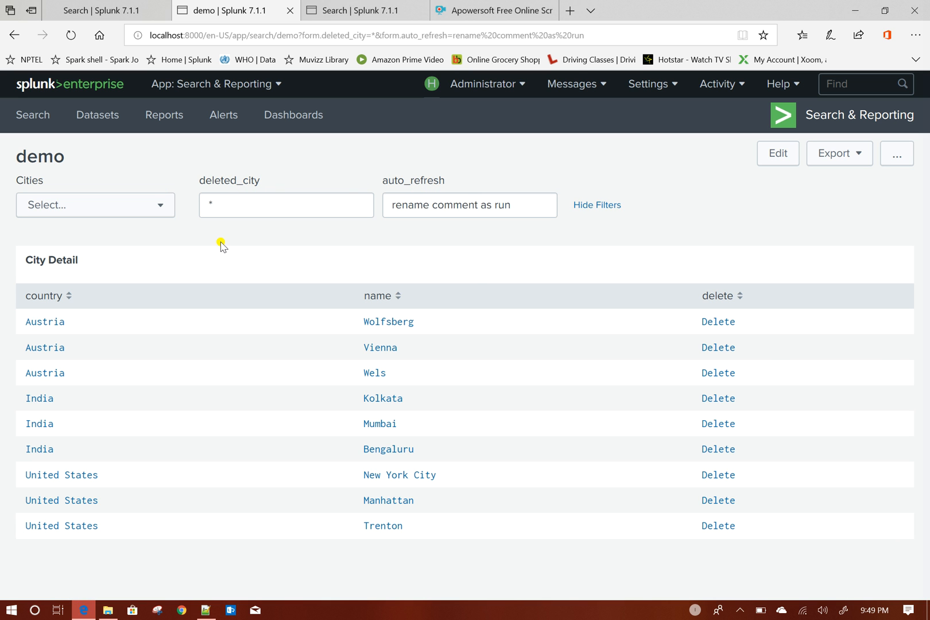
Enter edit mode on the demo dashboard and switch to its XML Source view.
{"action": "left_click", "coordinate": [777, 153]}
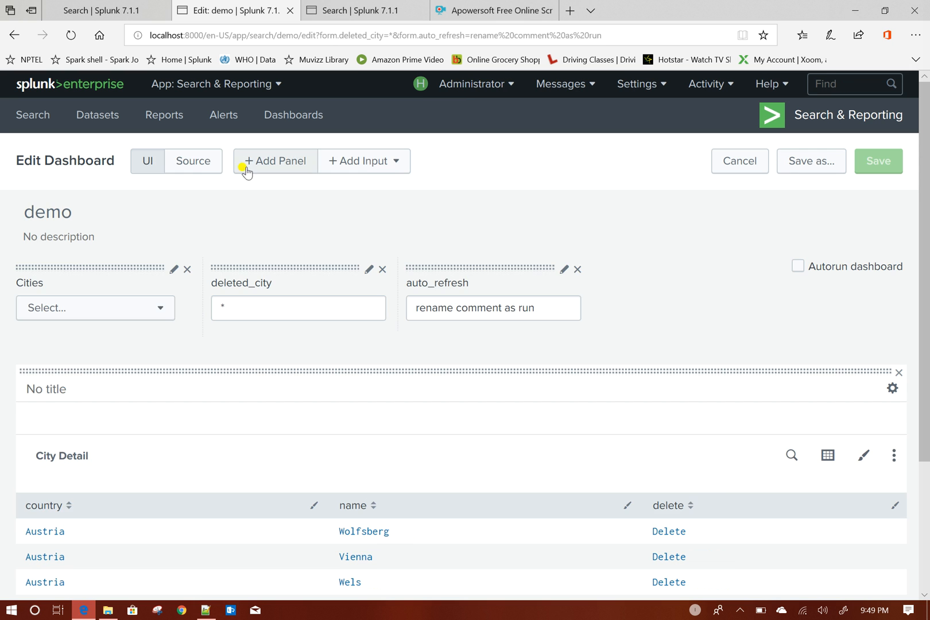
{"action": "left_click", "coordinate": [193, 160]}
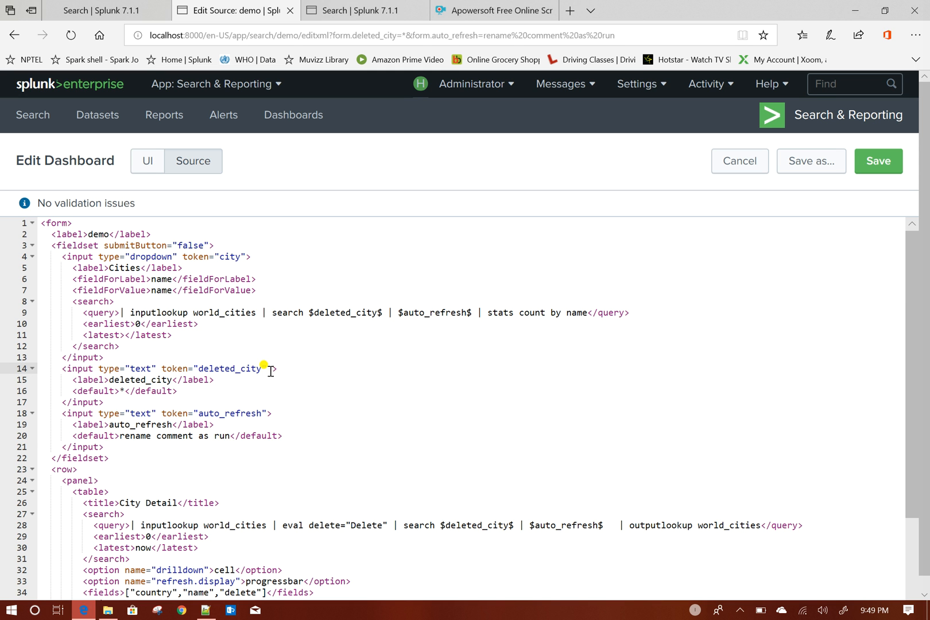
Add depends="$hidden$" to the deleted_city and auto_refresh input tags, then save the source.
{"action": "type", "text": "depen"}
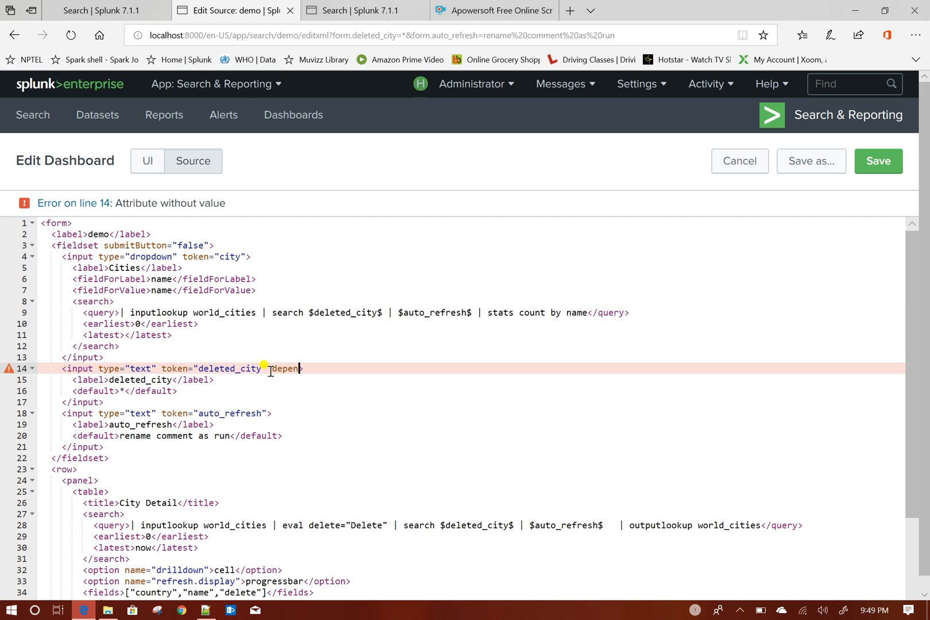
{"action": "type", "text": "ds"}
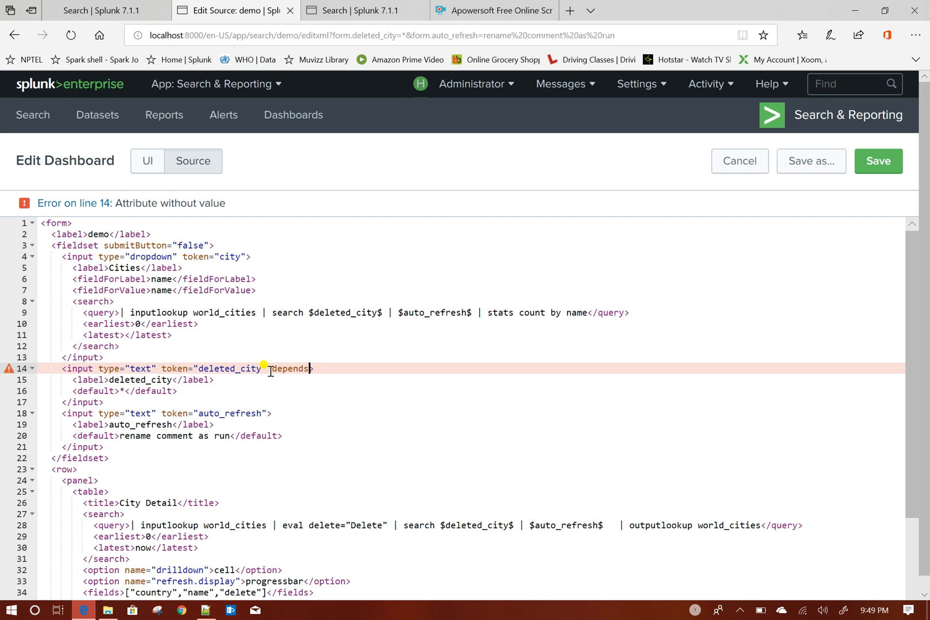
{"action": "type", "text": "=>"}
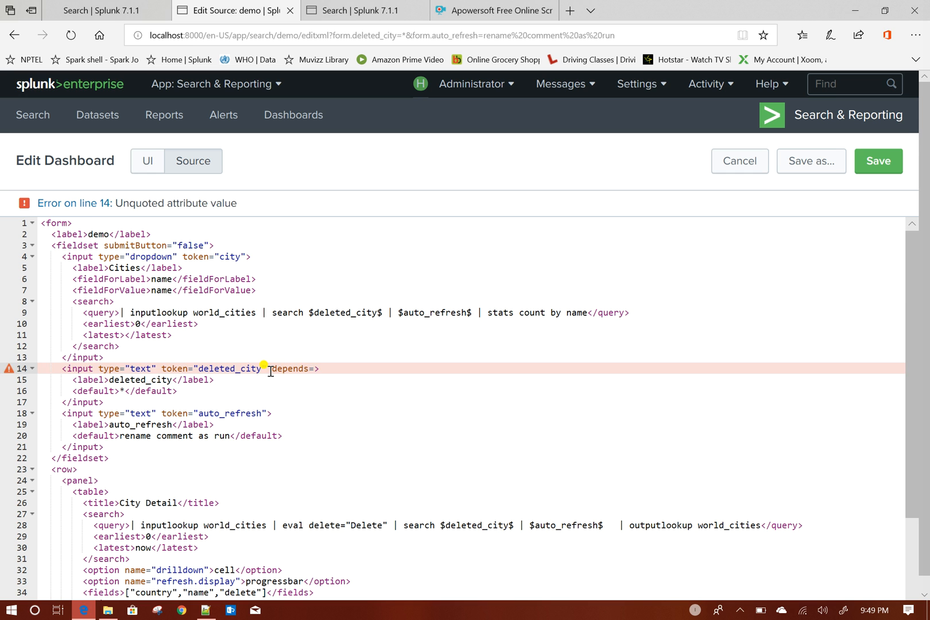
{"action": "type", "text": "\"$$\""}
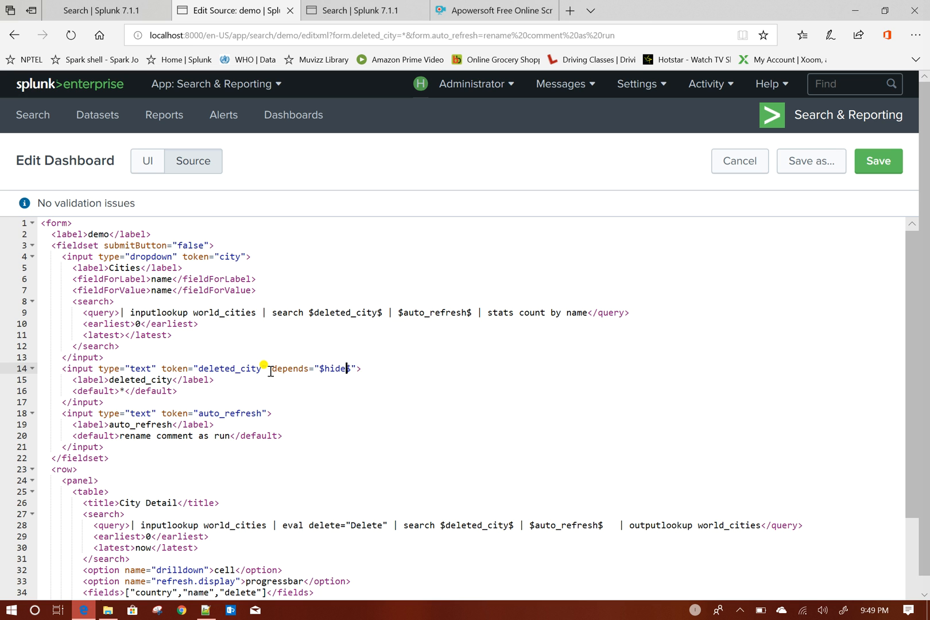
{"action": "type", "text": "en"}
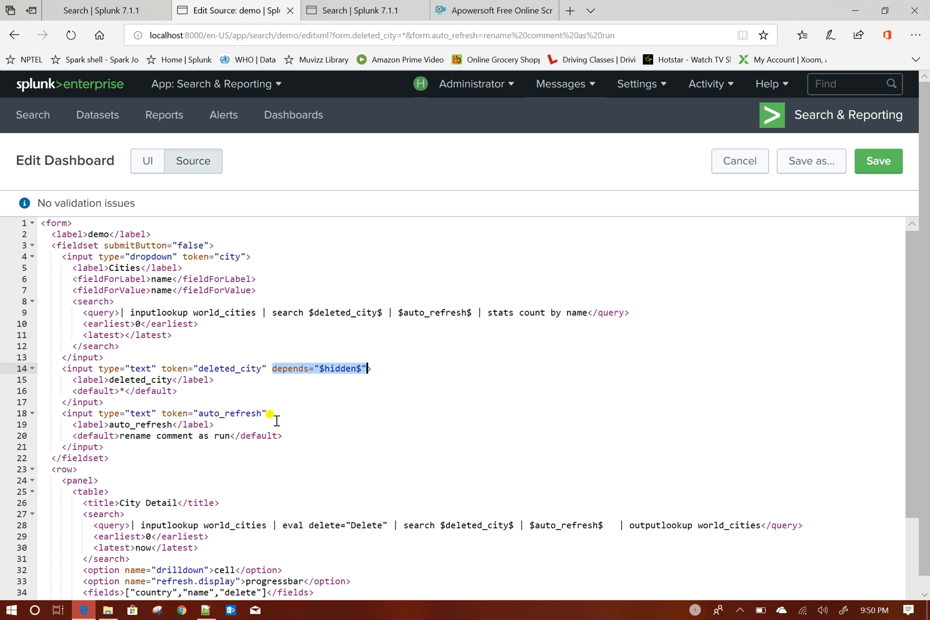
{"action": "type", "text": "depends=\"$hidden$\""}
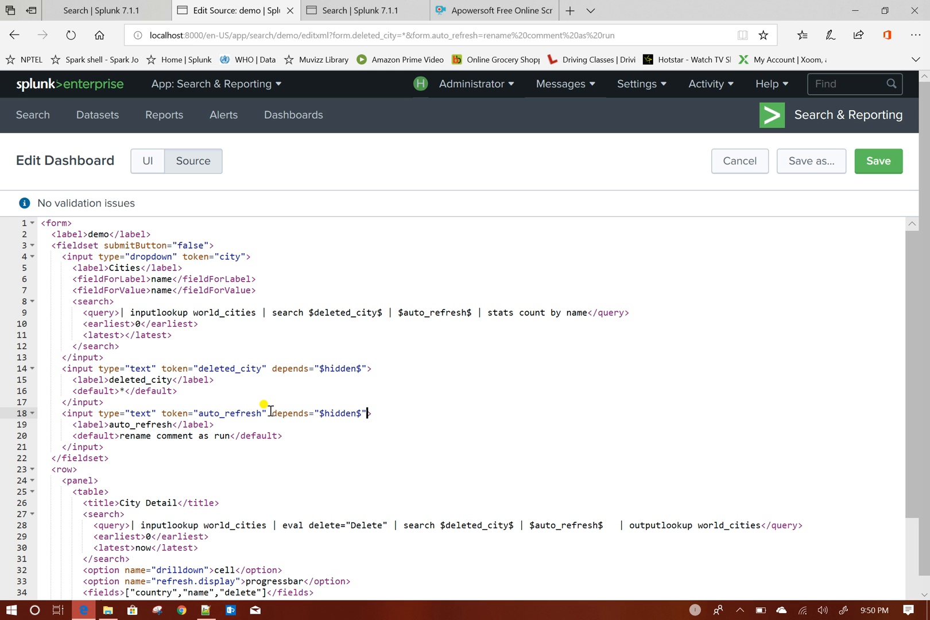
{"action": "mouse_move", "coordinate": [404, 459]}
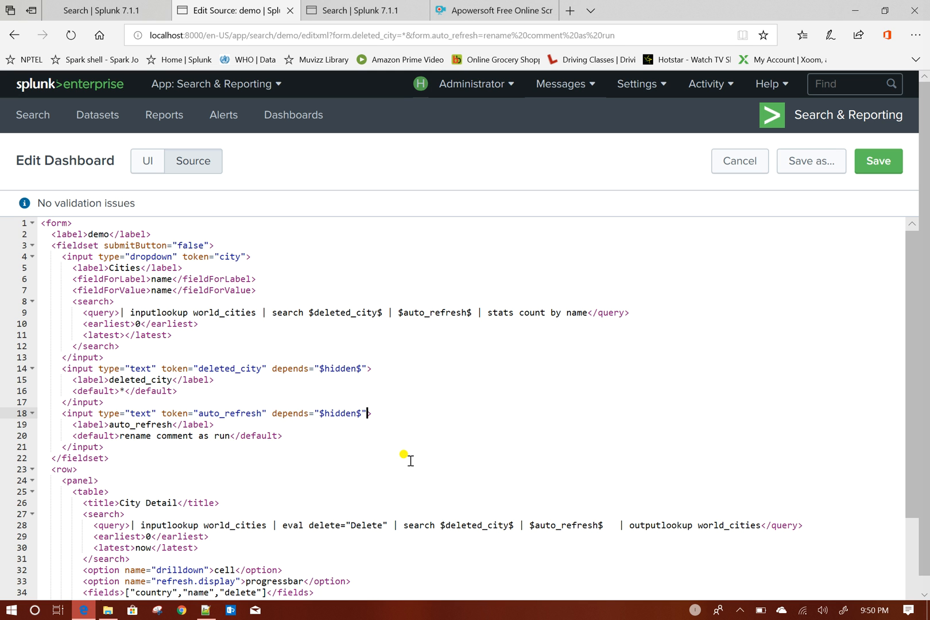
{"action": "mouse_move", "coordinate": [830, 190]}
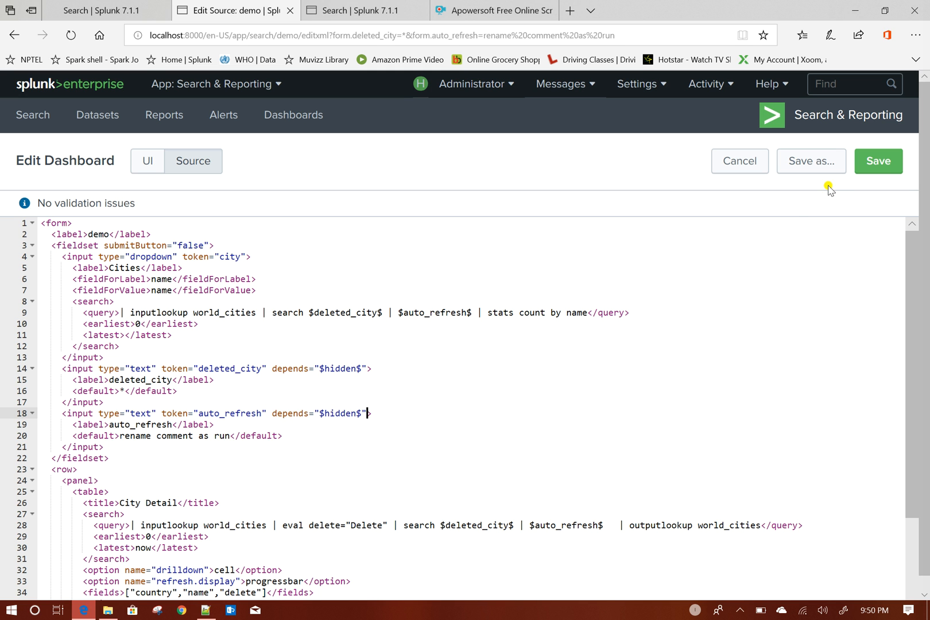
{"action": "left_click", "coordinate": [879, 161]}
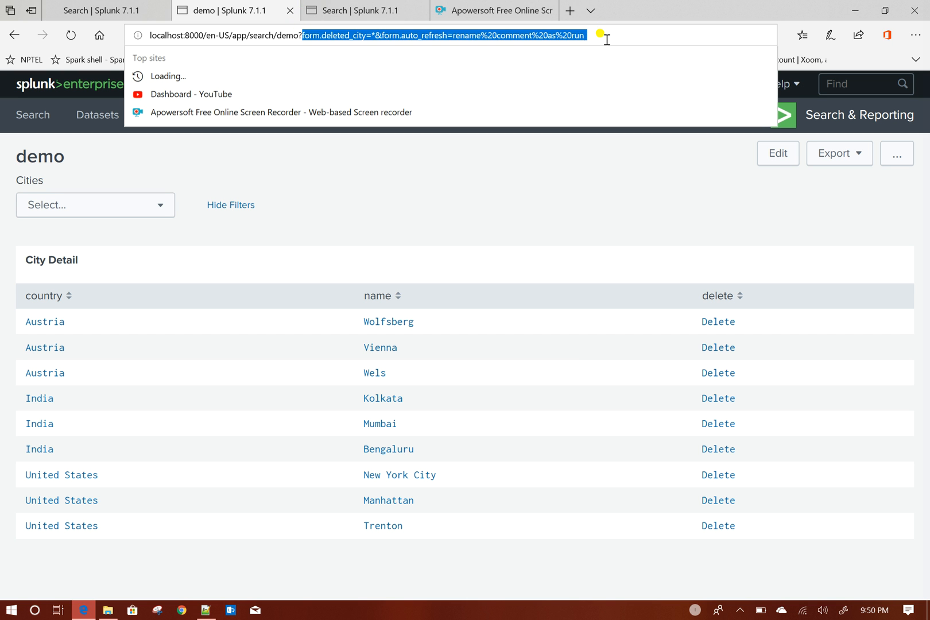
Reload the demo dashboard from its plain URL without form parameters.
{"action": "key", "text": "Return"}
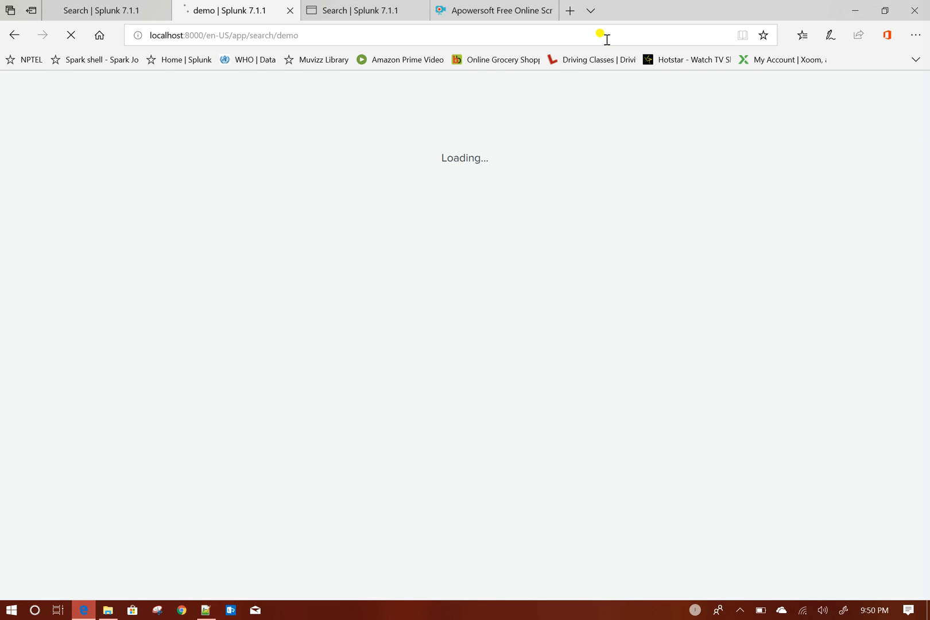
{"action": "mouse_move", "coordinate": [617, 159]}
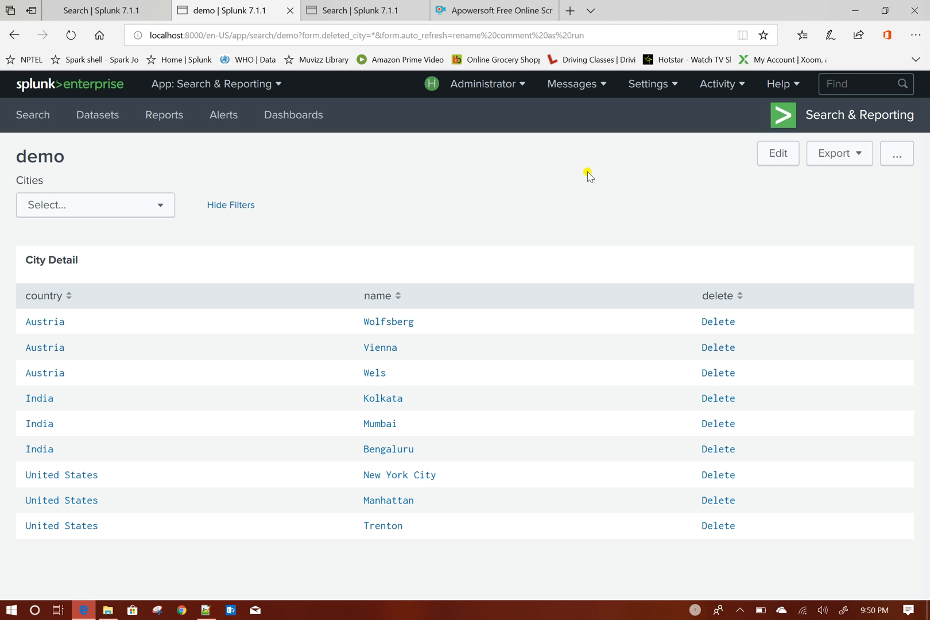
Try drilldowns on the Austria and Wolfsberg cells, then delete the Wolfsberg row.
{"action": "left_click", "coordinate": [44, 321]}
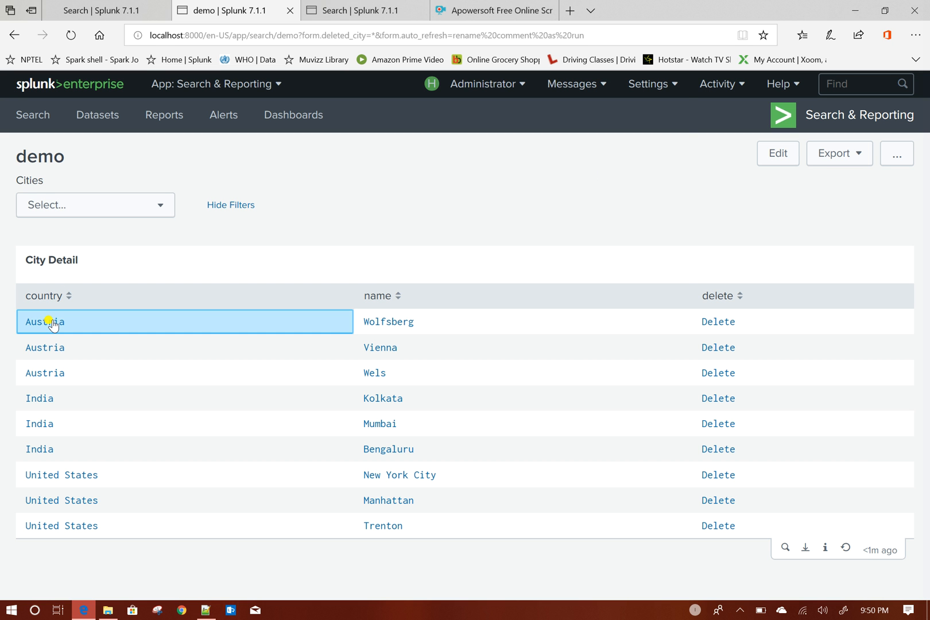
{"action": "left_click", "coordinate": [389, 321]}
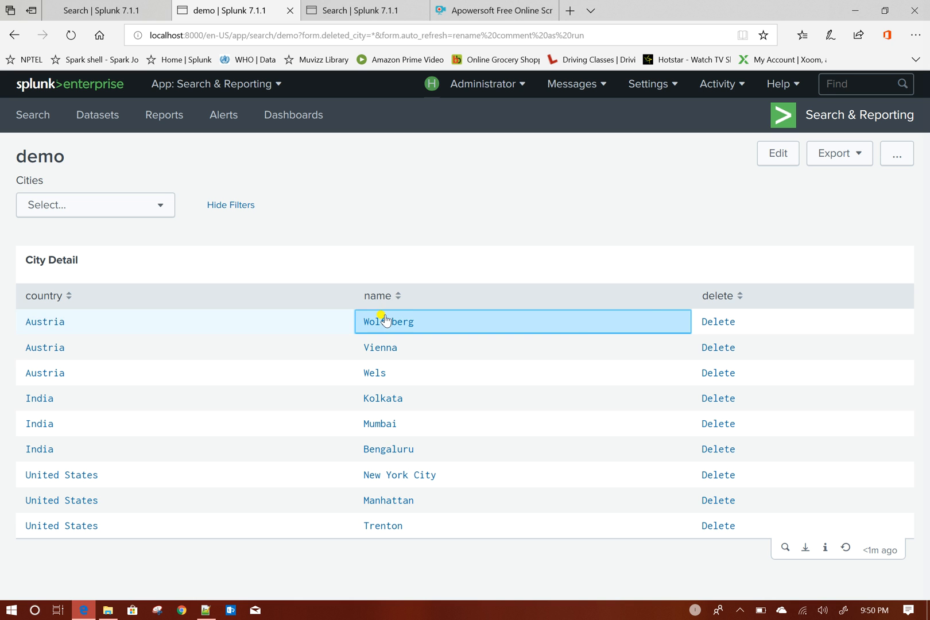
{"action": "left_click", "coordinate": [718, 321]}
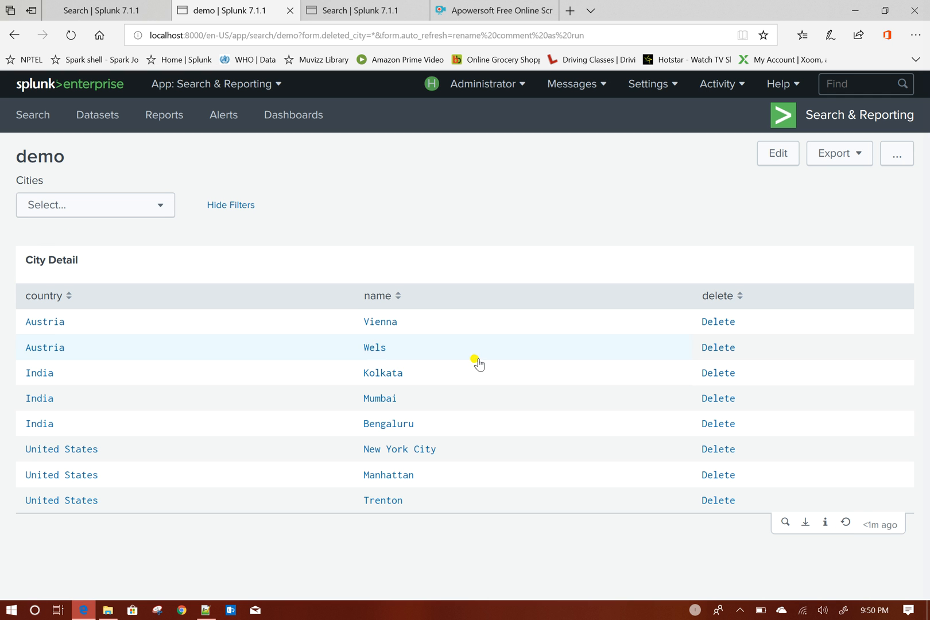
{"action": "mouse_move", "coordinate": [885, 369]}
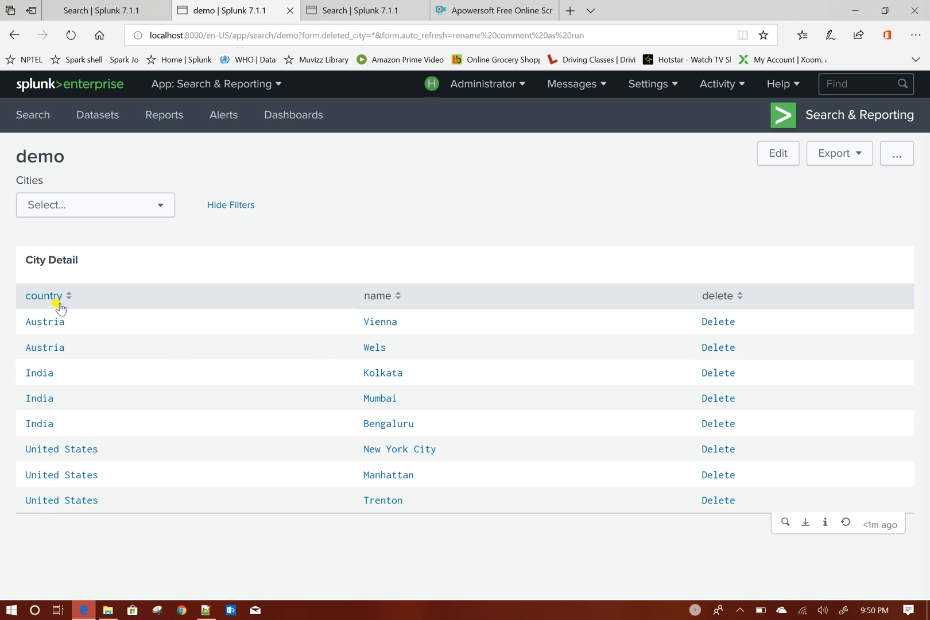
{"action": "mouse_move", "coordinate": [48, 515]}
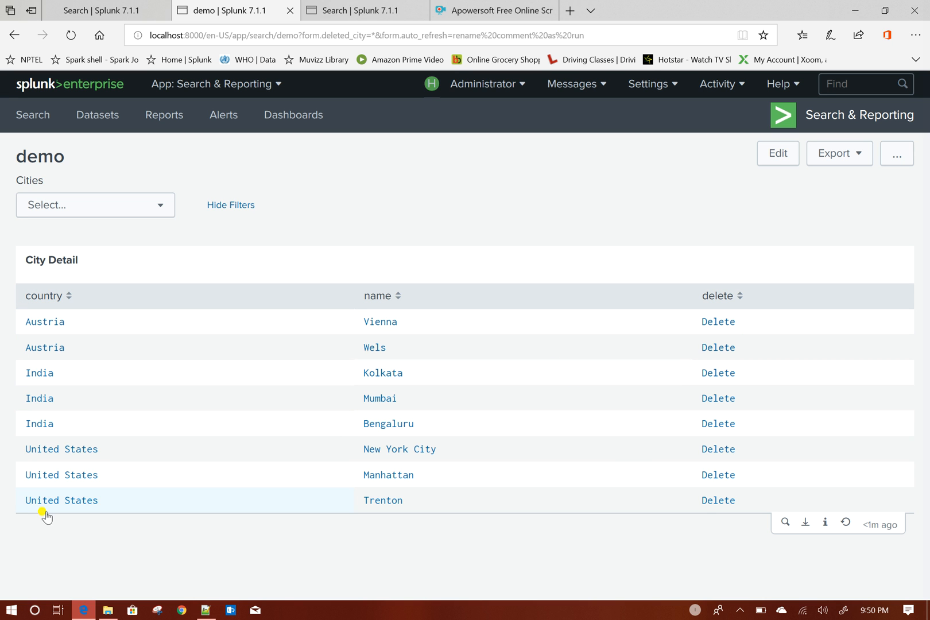
{"action": "mouse_move", "coordinate": [397, 439]}
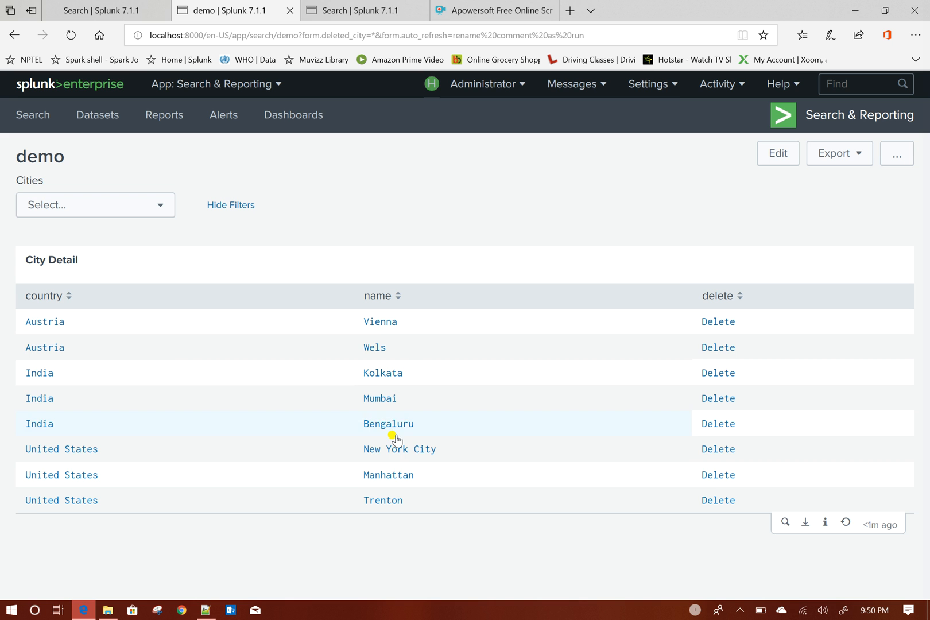
Confirm Wolfsberg is gone from Cities, delete the Wels row, and recheck the dropdown.
{"action": "left_click", "coordinate": [95, 205]}
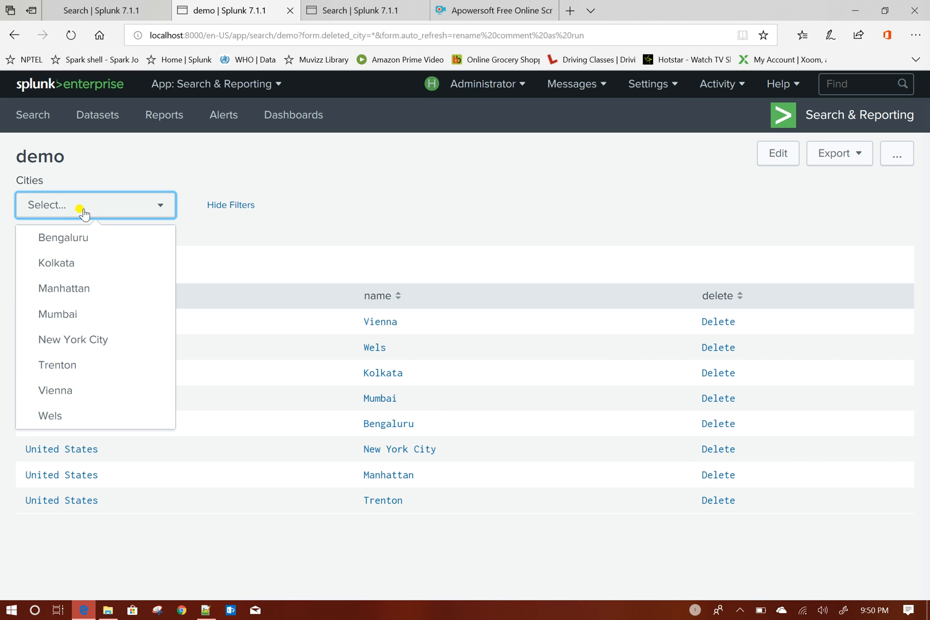
{"action": "mouse_move", "coordinate": [91, 415]}
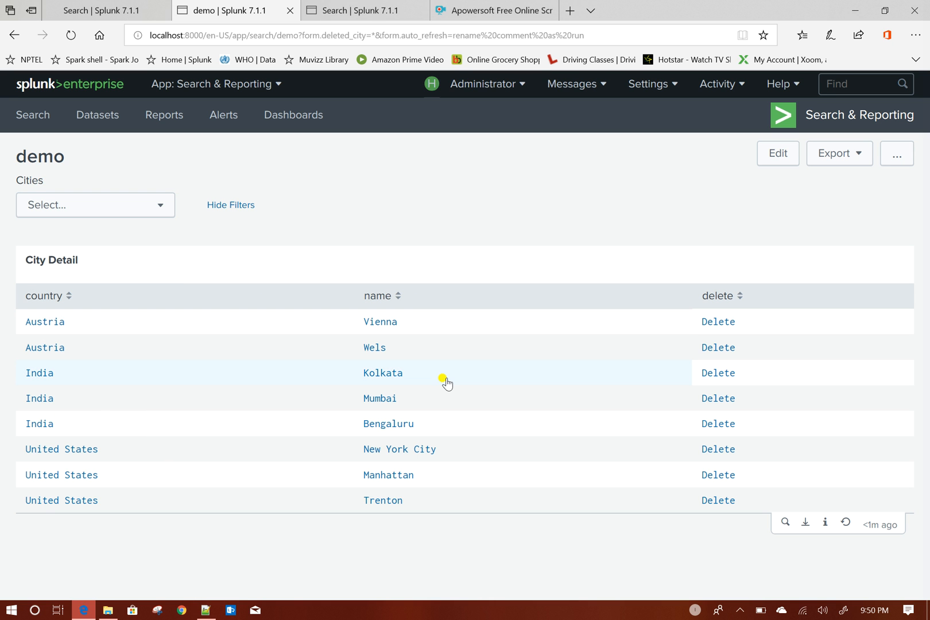
{"action": "mouse_move", "coordinate": [721, 347]}
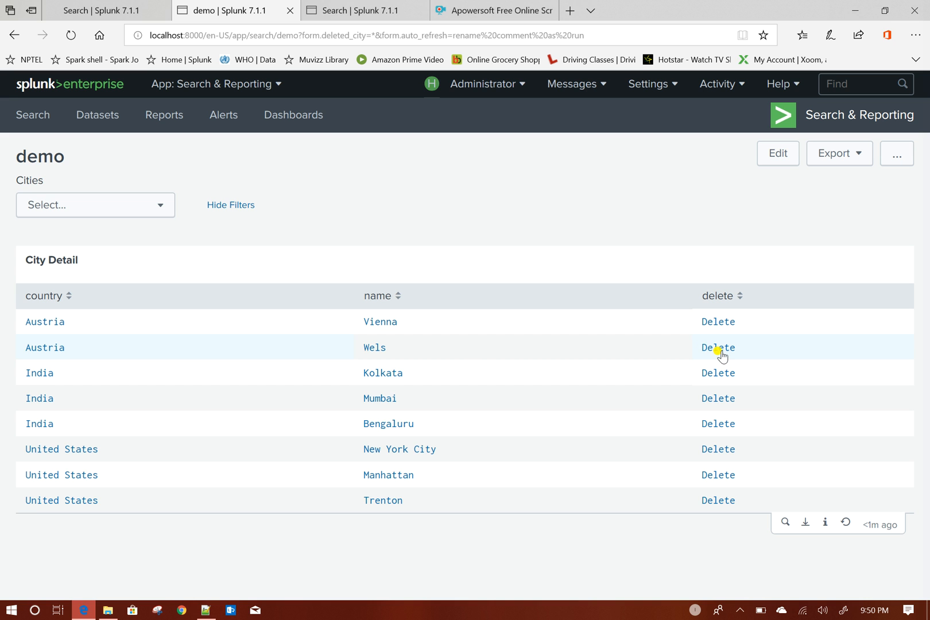
{"action": "mouse_move", "coordinate": [659, 361]}
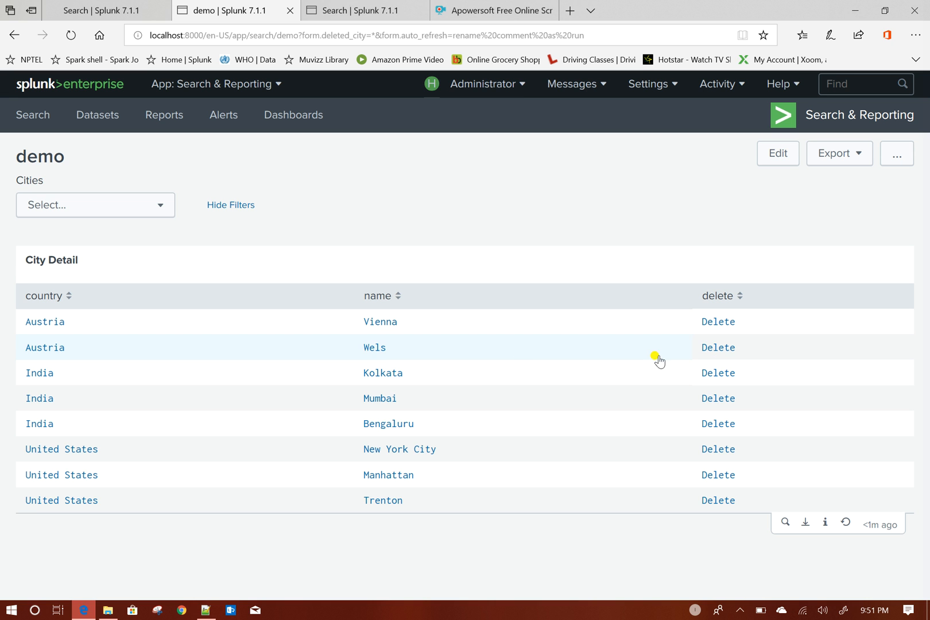
{"action": "left_click", "coordinate": [717, 348]}
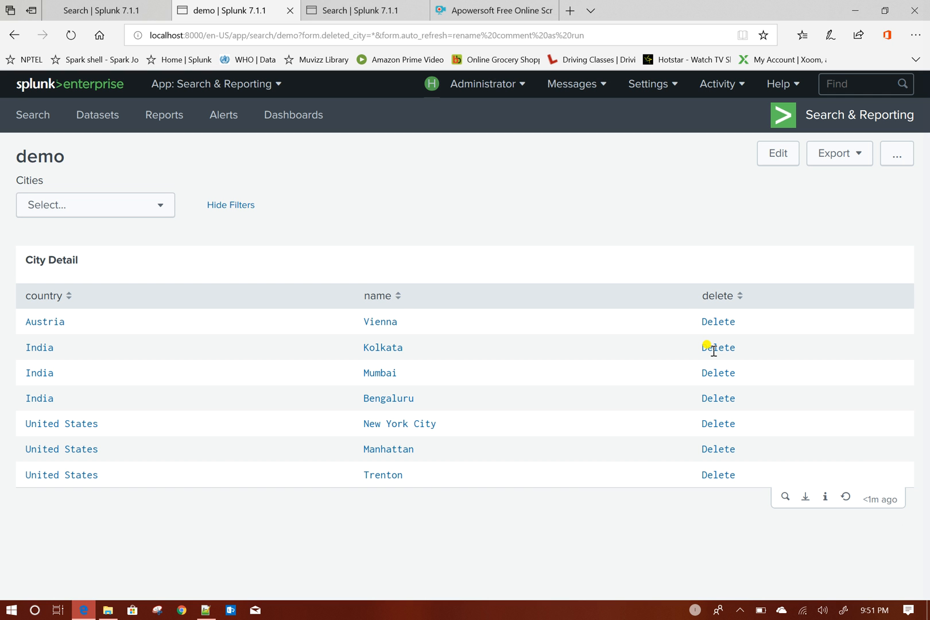
{"action": "mouse_move", "coordinate": [284, 419]}
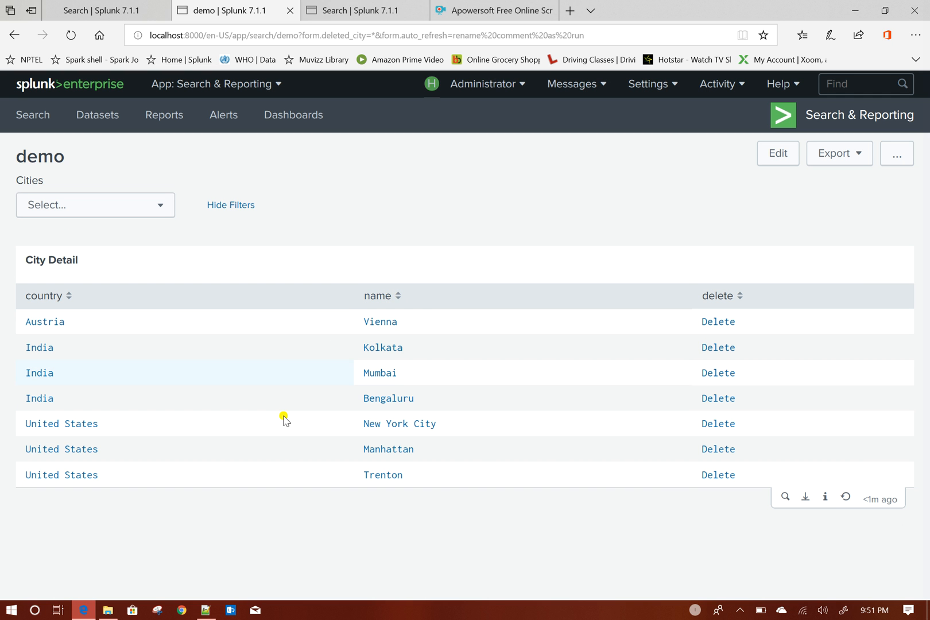
{"action": "left_click", "coordinate": [95, 205]}
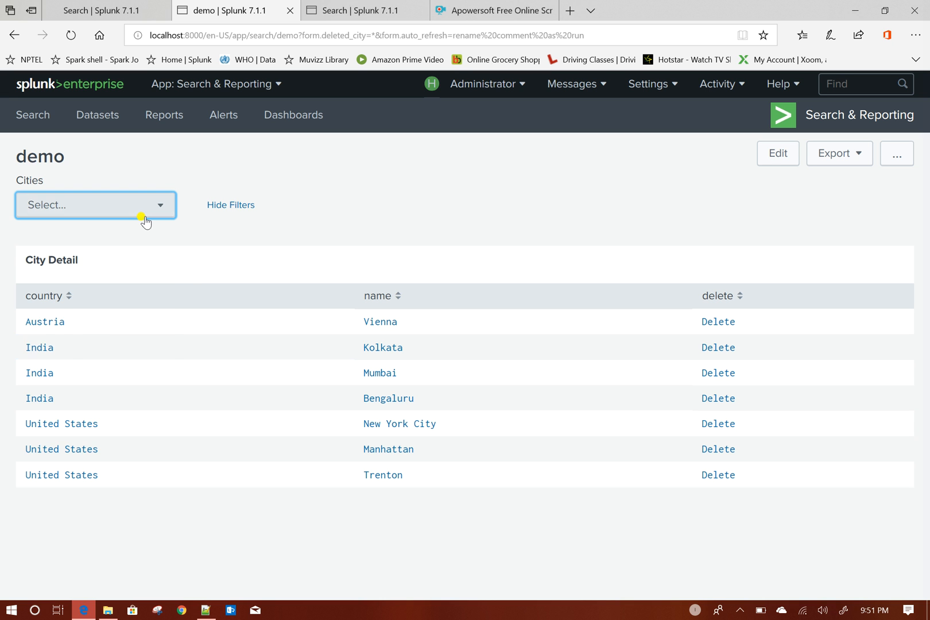
{"action": "left_click", "coordinate": [95, 205]}
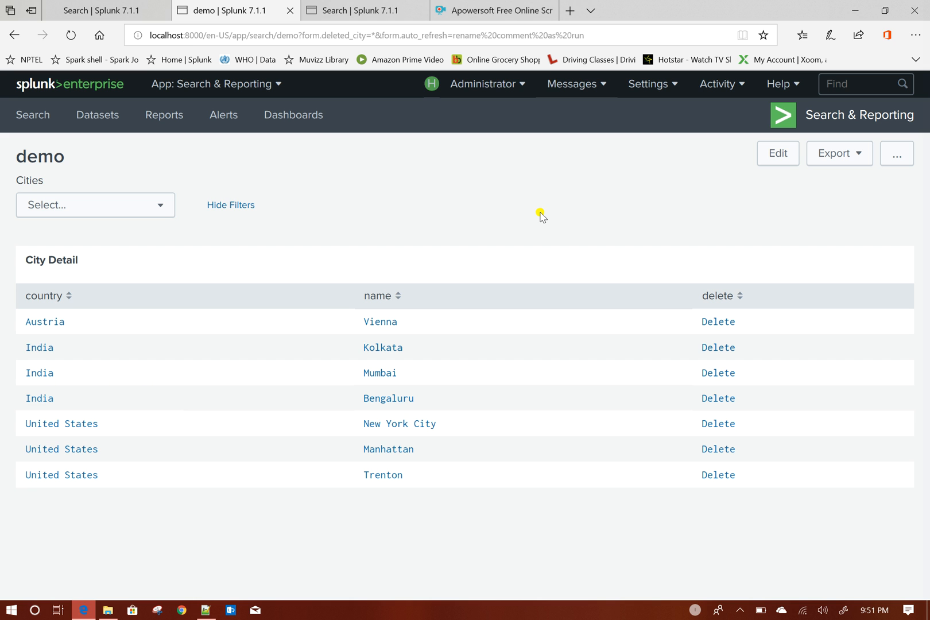
{"action": "mouse_move", "coordinate": [479, 225]}
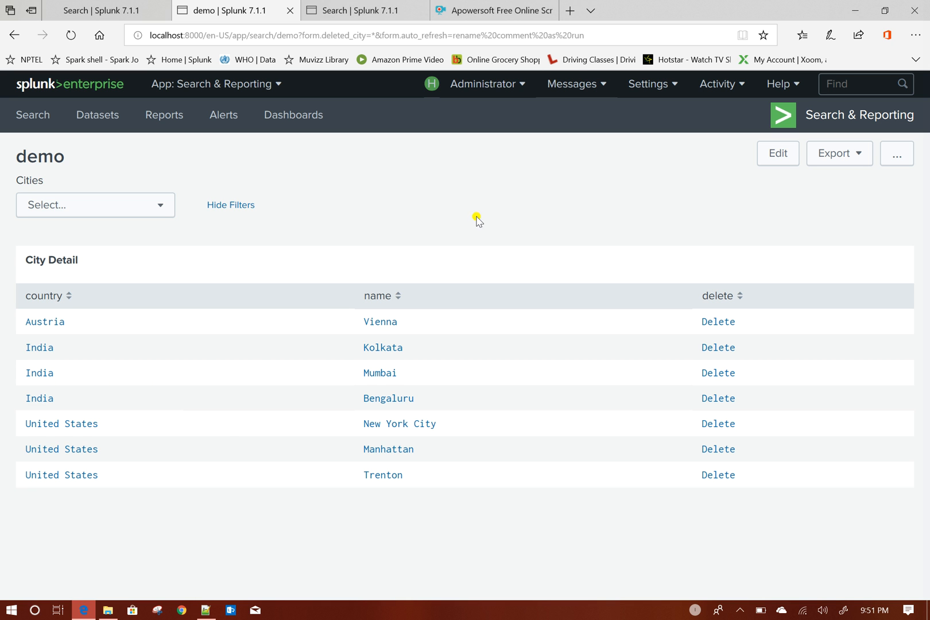